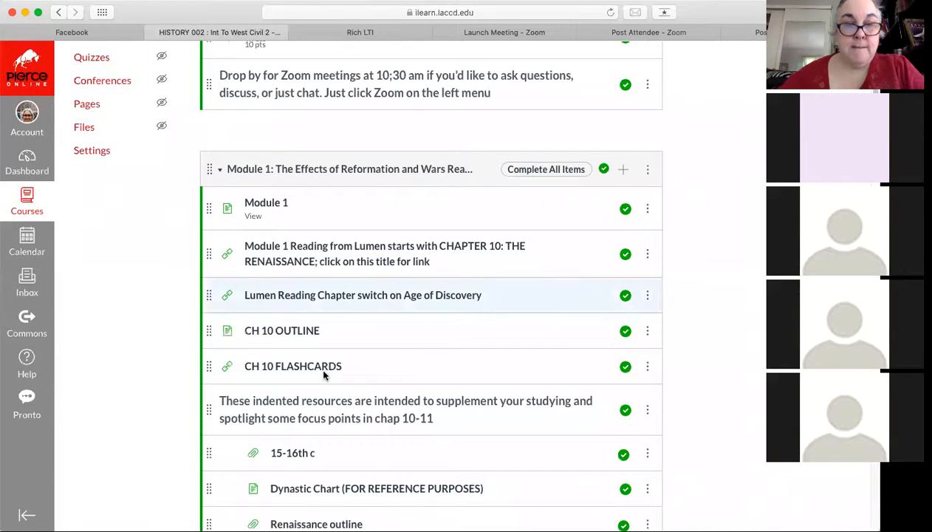
Step: Scroll the module list to Age of Exploration and open its chap 14 exploration (1).ppt file page
{"action": "scroll", "scroll_direction": "down", "scroll_amount": 3}
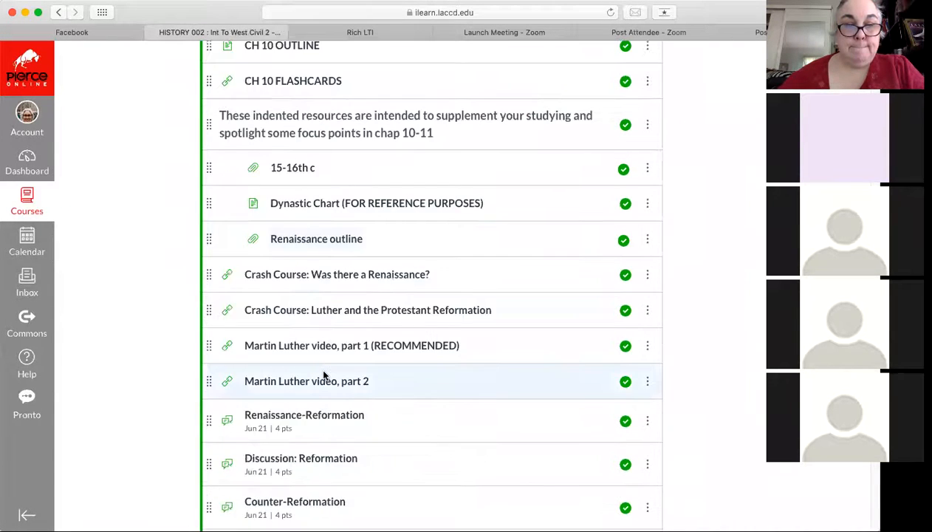
{"action": "scroll", "scroll_direction": "down", "scroll_amount": 3}
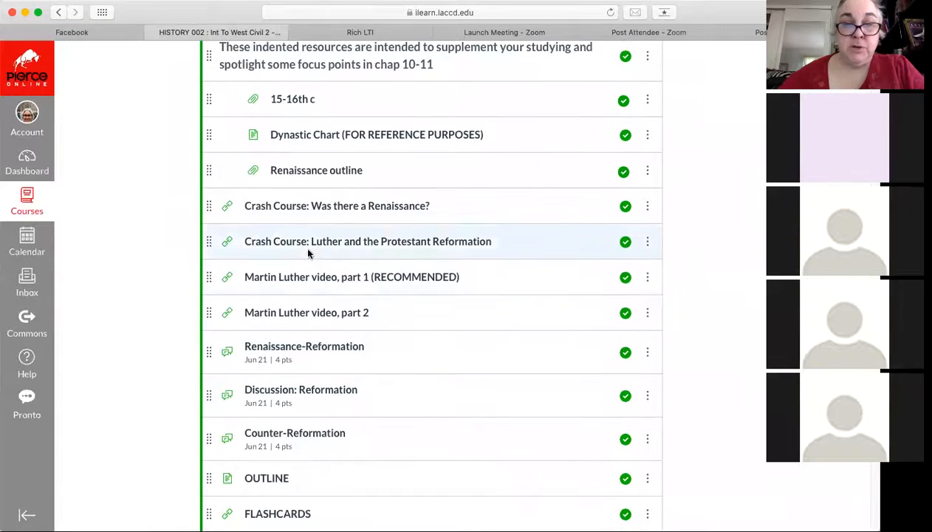
{"action": "scroll", "scroll_direction": "down", "scroll_amount": 3}
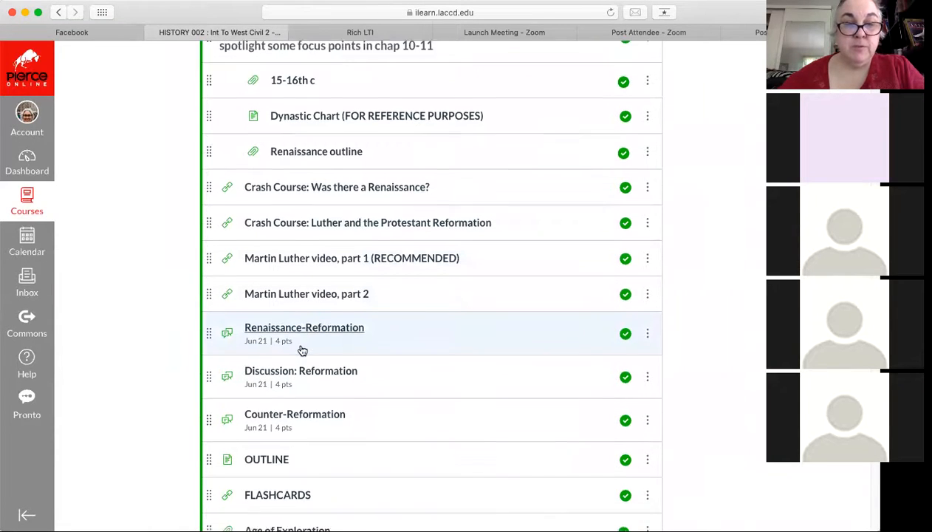
{"action": "scroll", "scroll_direction": "down", "scroll_amount": 3}
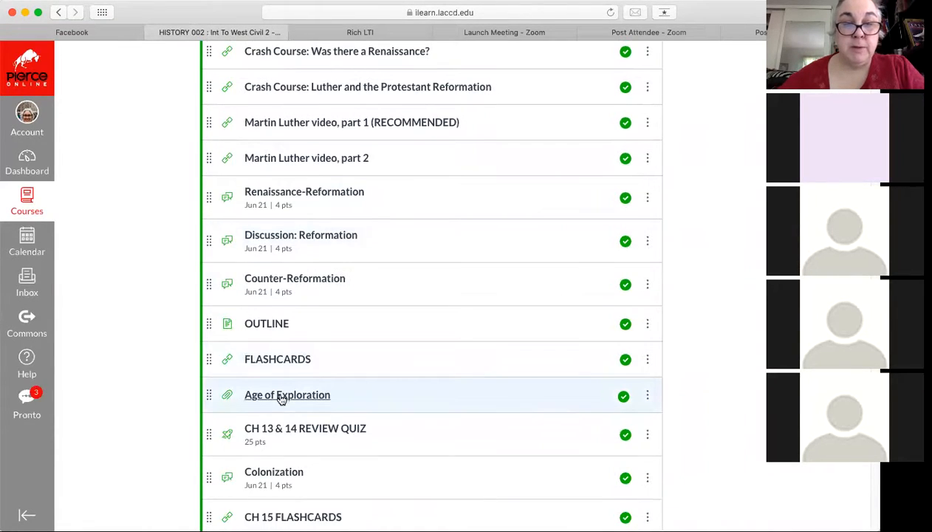
{"action": "left_click", "coordinate": [287, 395]}
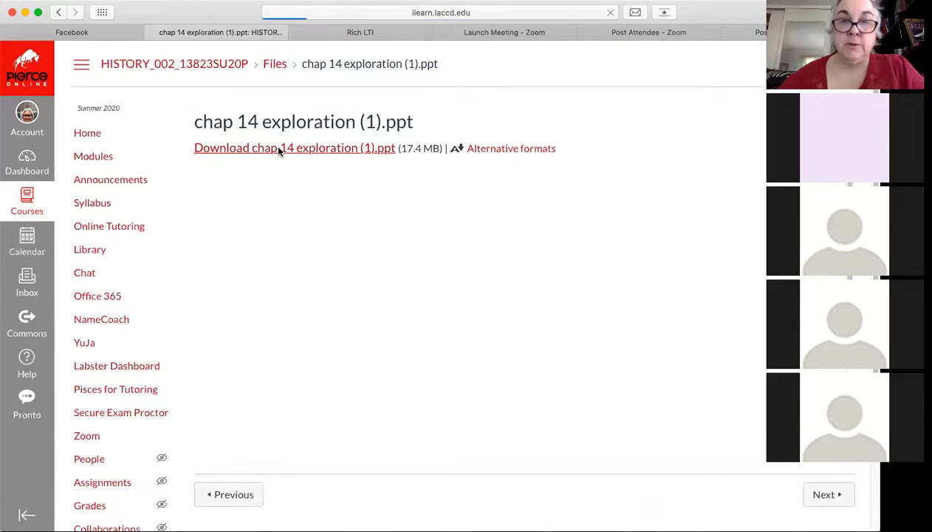
{"action": "left_click", "coordinate": [294, 147]}
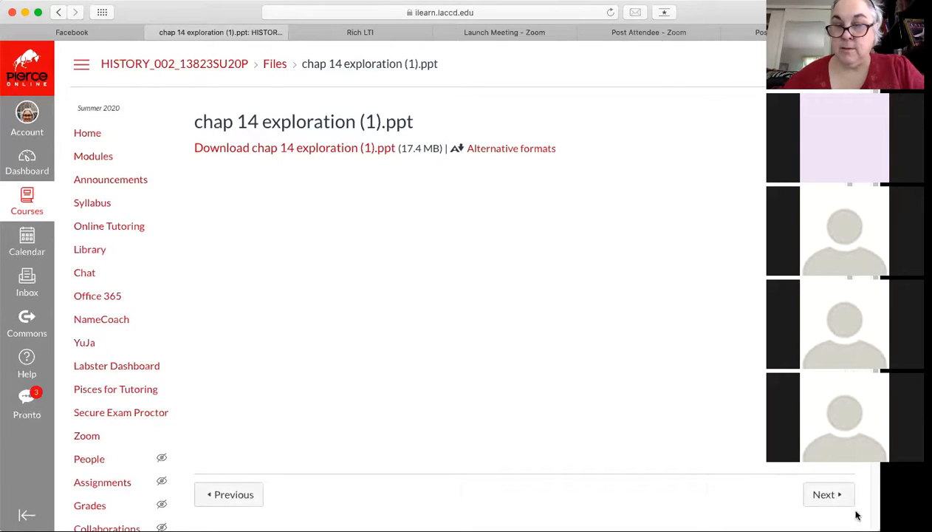
{"action": "mouse_move", "coordinate": [735, 502]}
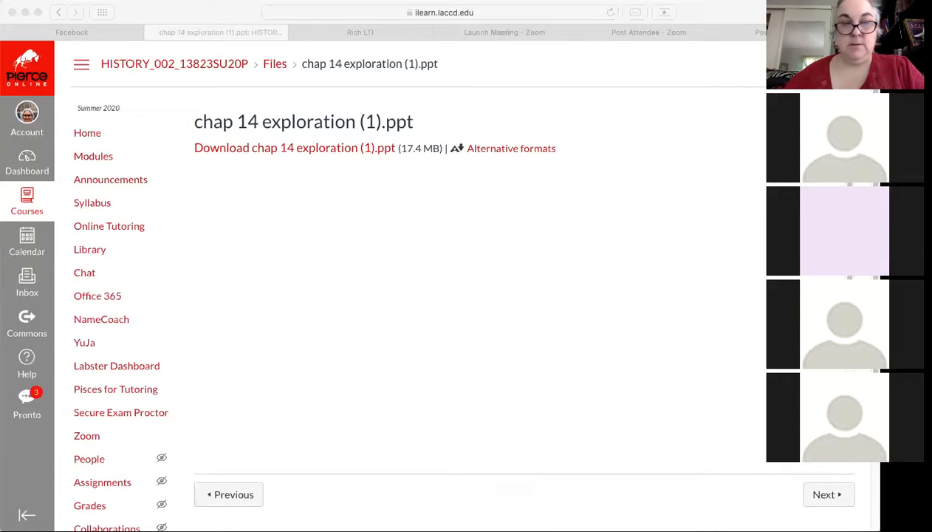
{"action": "mouse_move", "coordinate": [470, 352]}
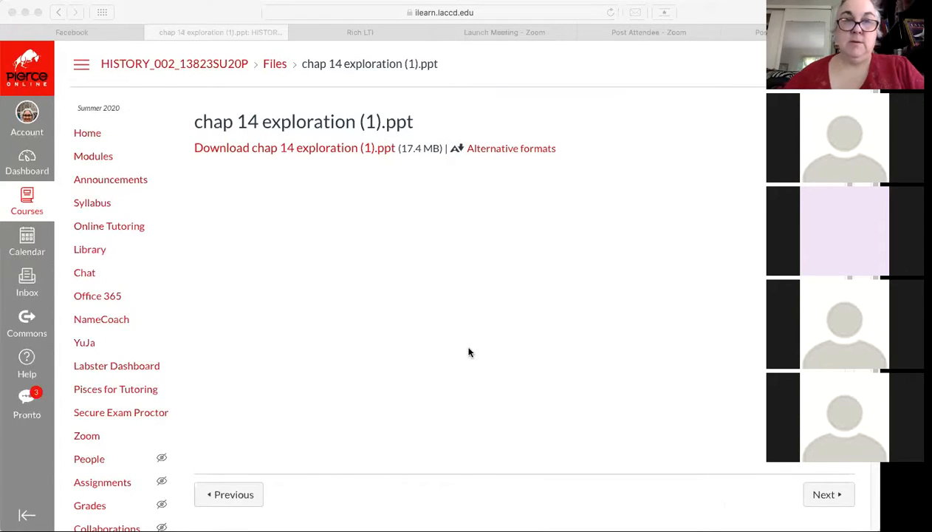
{"action": "mouse_move", "coordinate": [507, 74]}
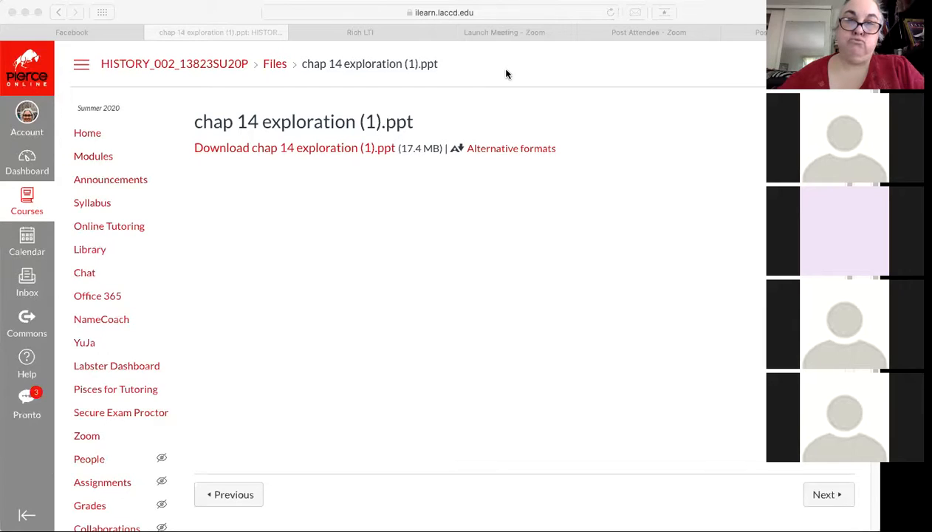
{"action": "mouse_move", "coordinate": [452, 176]}
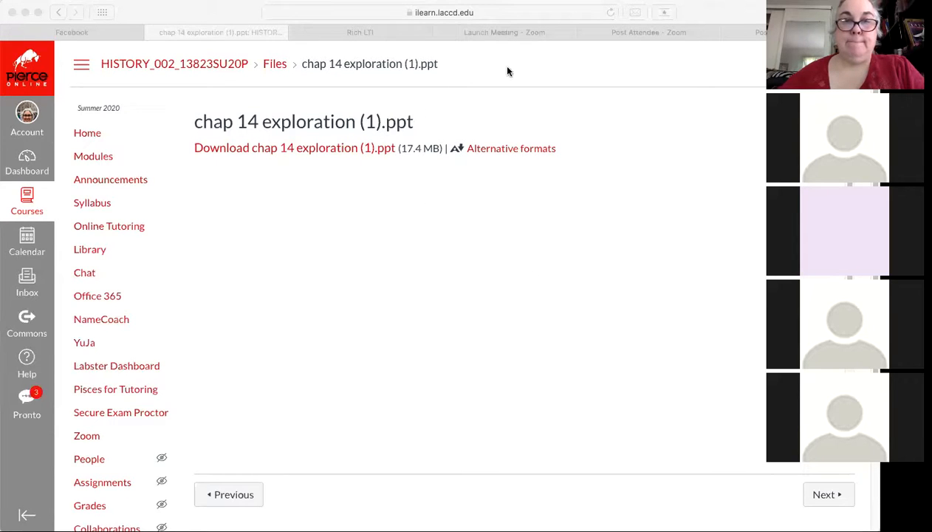
{"action": "mouse_move", "coordinate": [594, 275]}
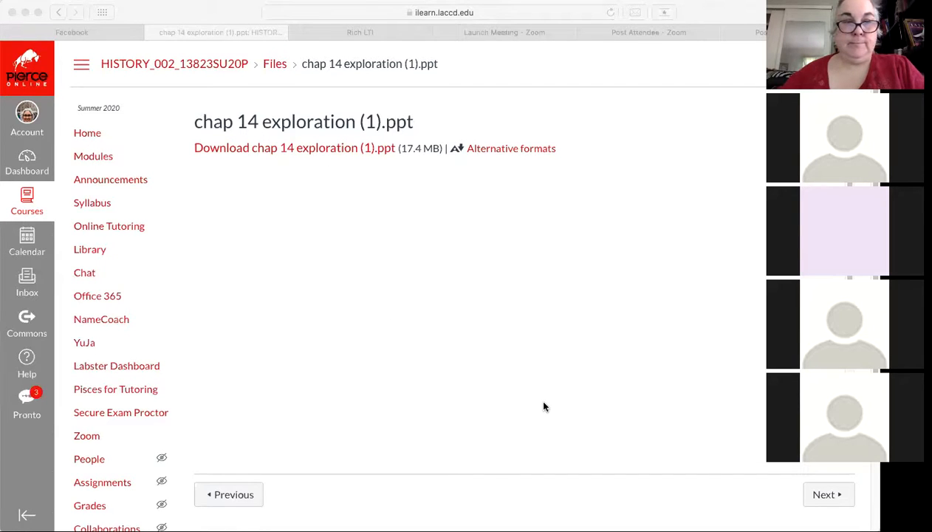
{"action": "mouse_move", "coordinate": [222, 243]}
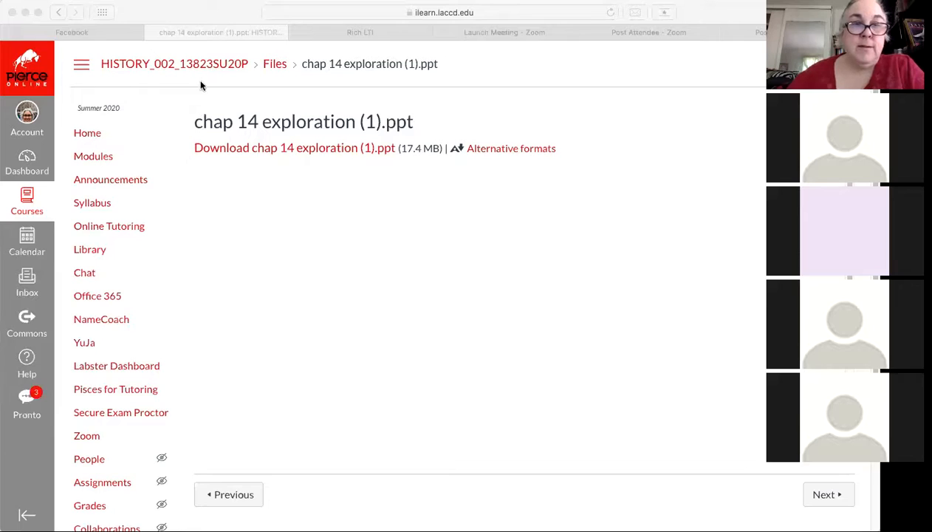
{"action": "mouse_move", "coordinate": [145, 91]}
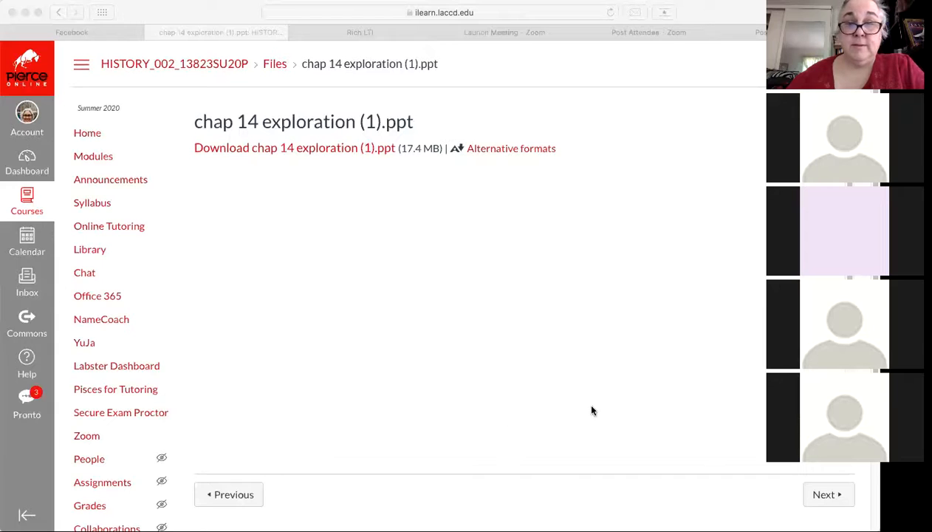
{"action": "mouse_move", "coordinate": [579, 235]}
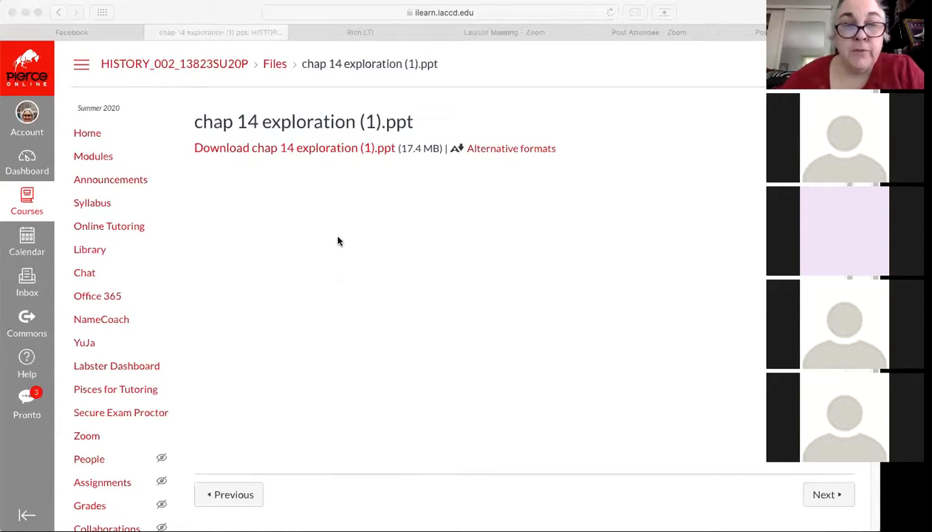
{"action": "mouse_move", "coordinate": [341, 244]}
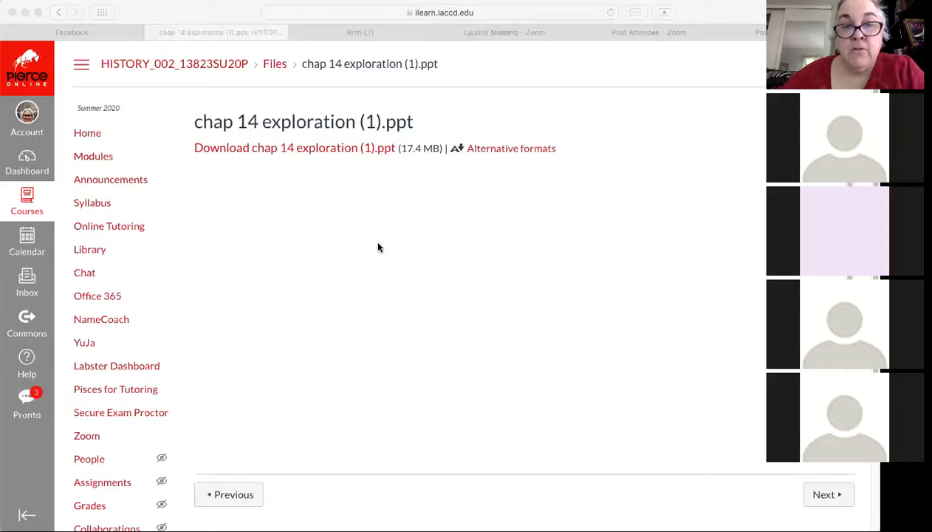
{"action": "mouse_move", "coordinate": [417, 248]}
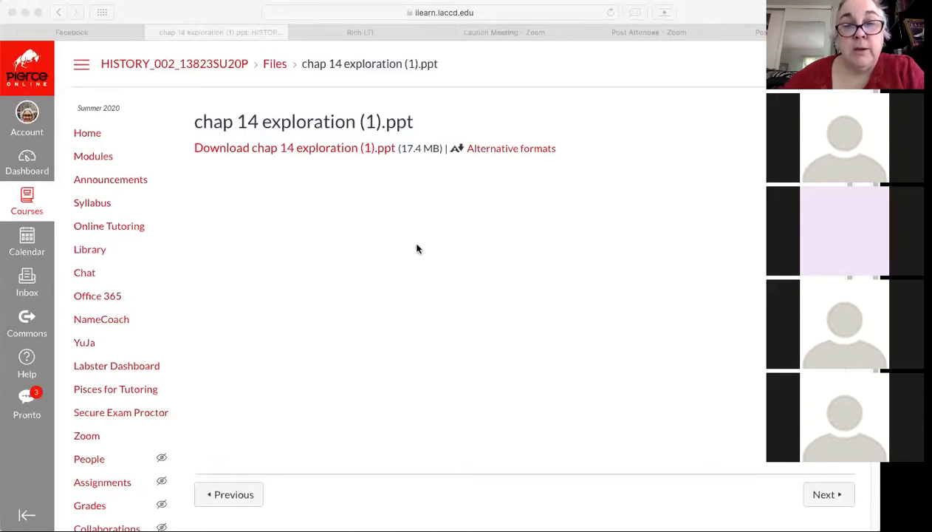
{"action": "mouse_move", "coordinate": [412, 248]}
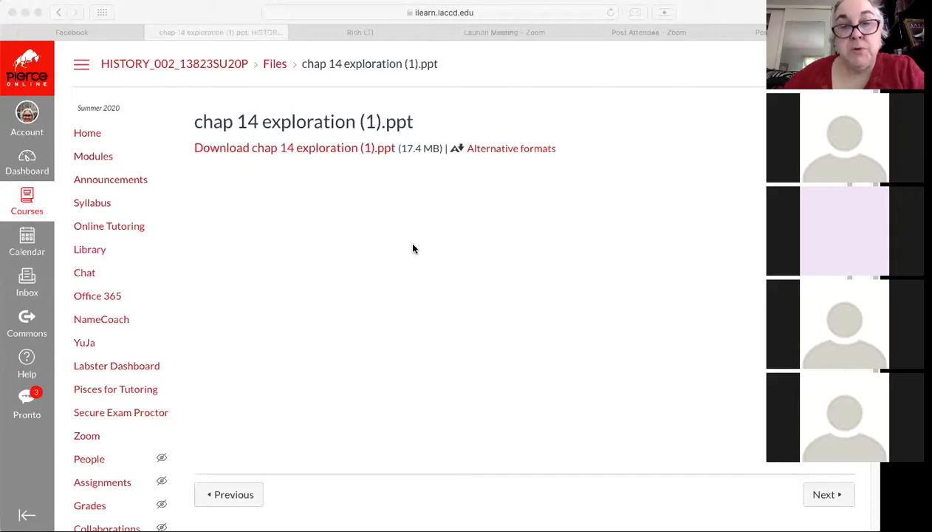
{"action": "mouse_move", "coordinate": [351, 245]}
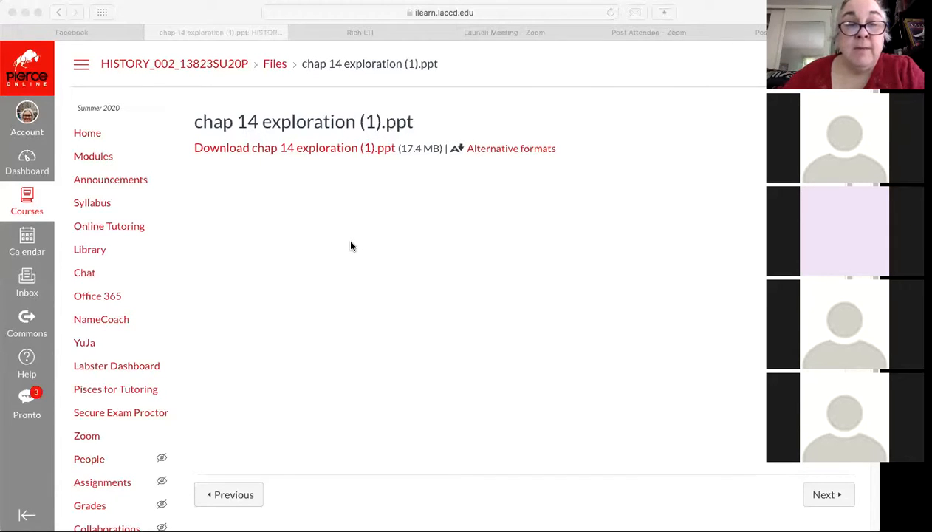
{"action": "mouse_move", "coordinate": [343, 243]}
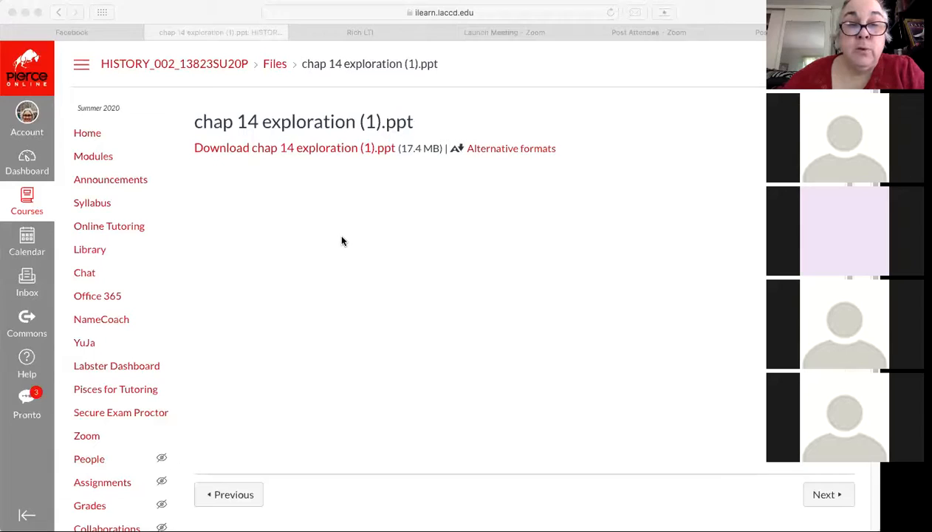
{"action": "mouse_move", "coordinate": [352, 251]}
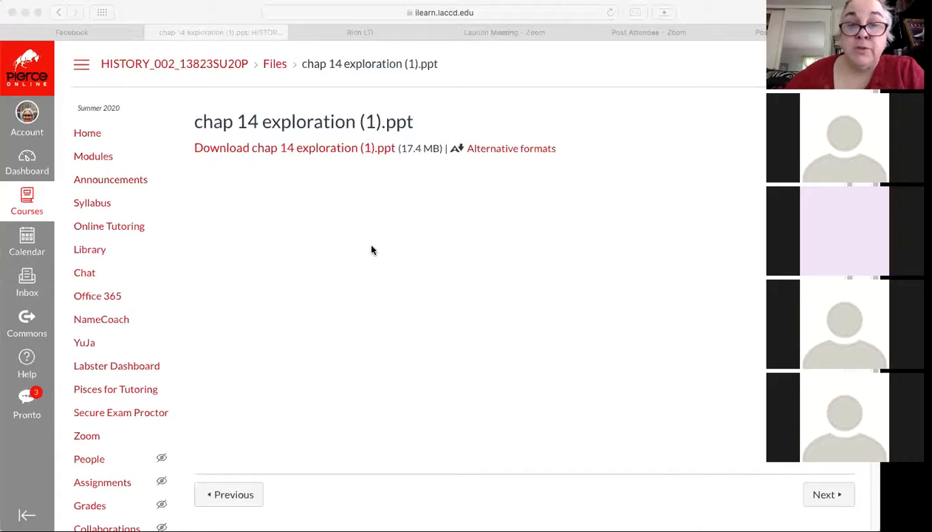
{"action": "mouse_move", "coordinate": [353, 249]}
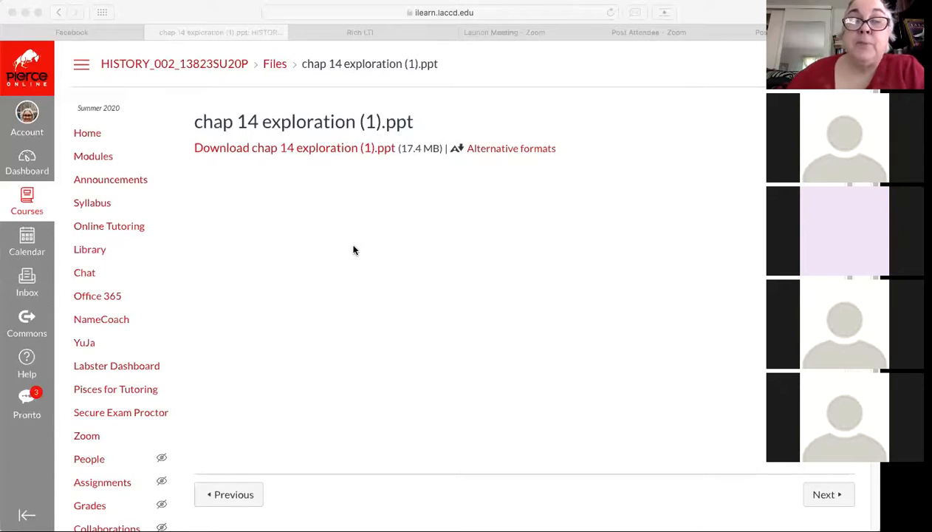
{"action": "mouse_move", "coordinate": [436, 236]}
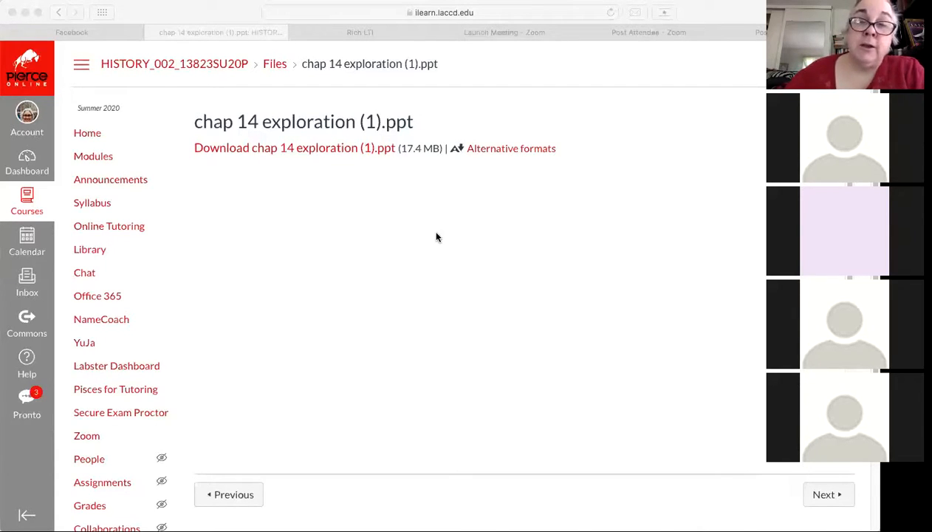
{"action": "mouse_move", "coordinate": [384, 246]}
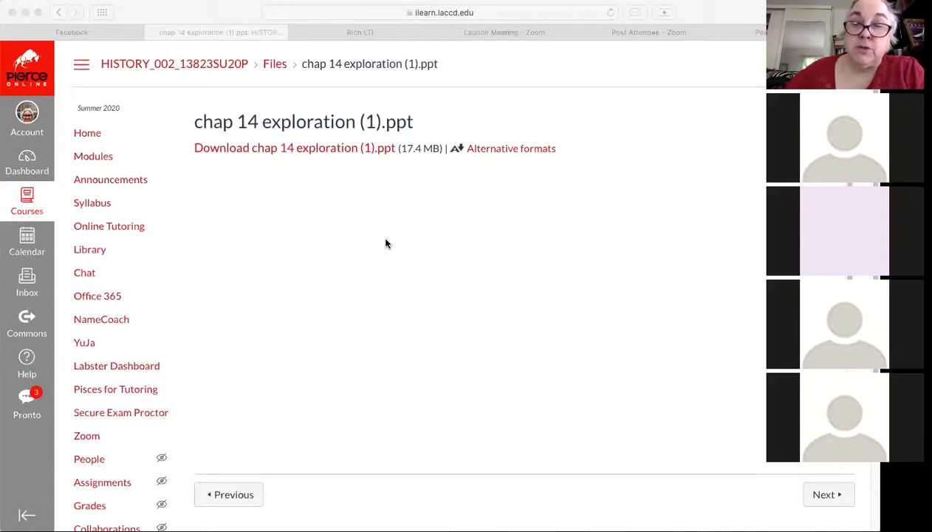
{"action": "mouse_move", "coordinate": [378, 234]}
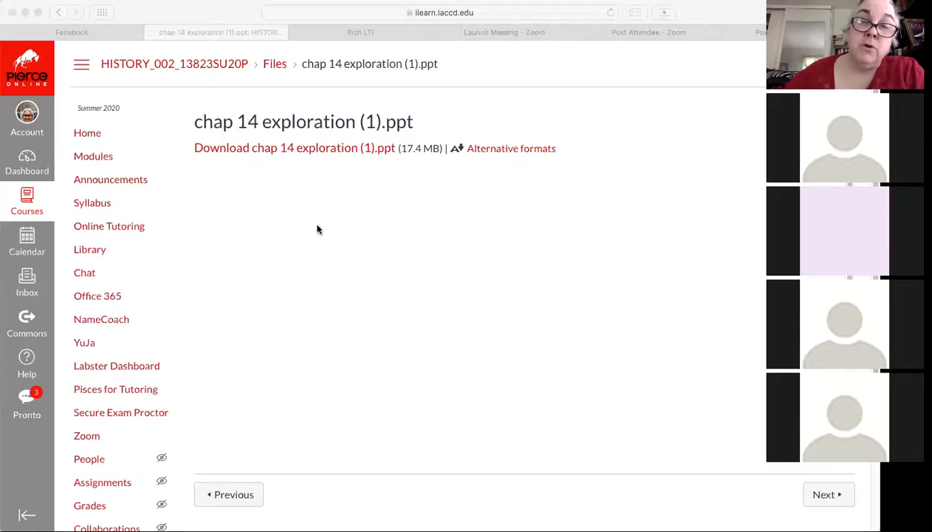
{"action": "mouse_move", "coordinate": [315, 228]}
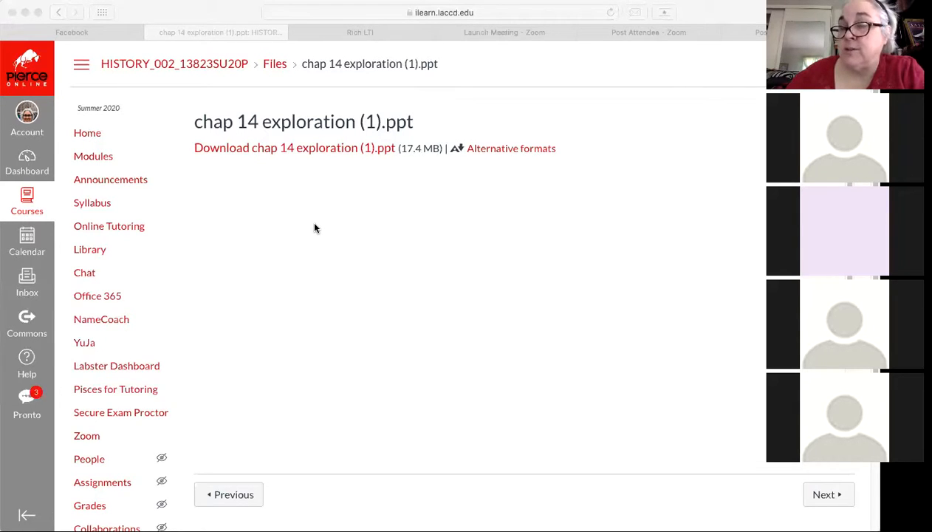
{"action": "mouse_move", "coordinate": [384, 245]}
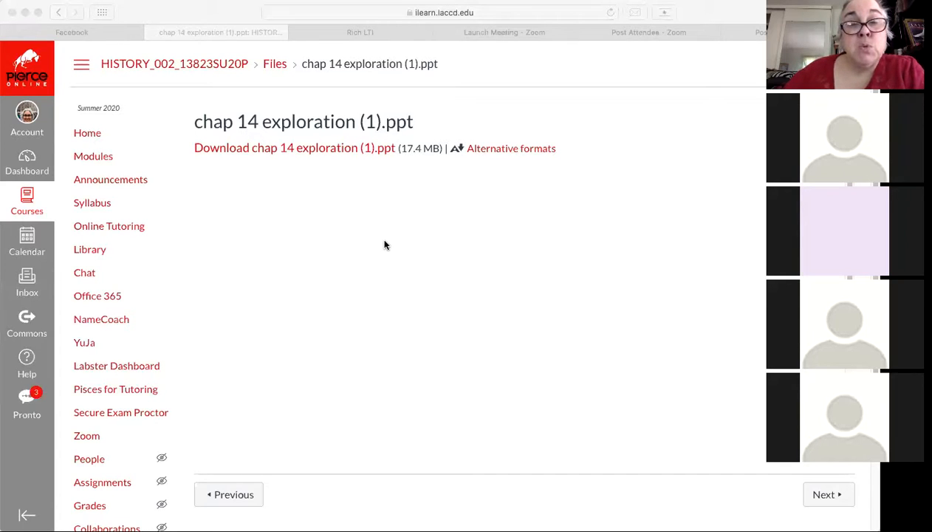
{"action": "mouse_move", "coordinate": [331, 244]}
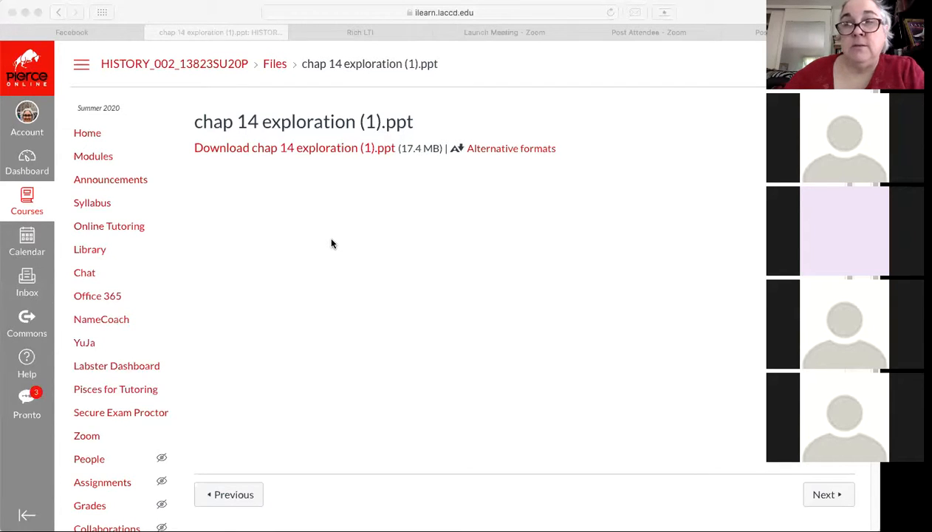
{"action": "mouse_move", "coordinate": [317, 246]}
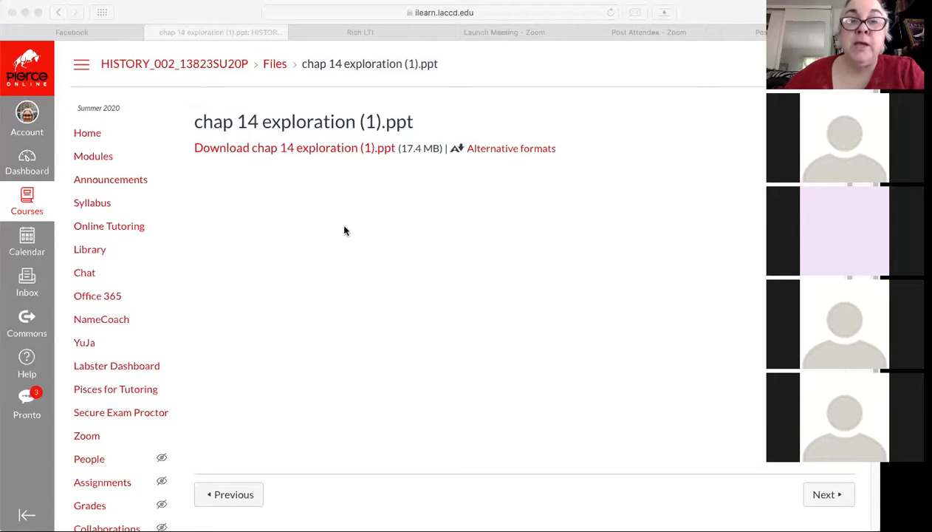
{"action": "mouse_move", "coordinate": [310, 229]}
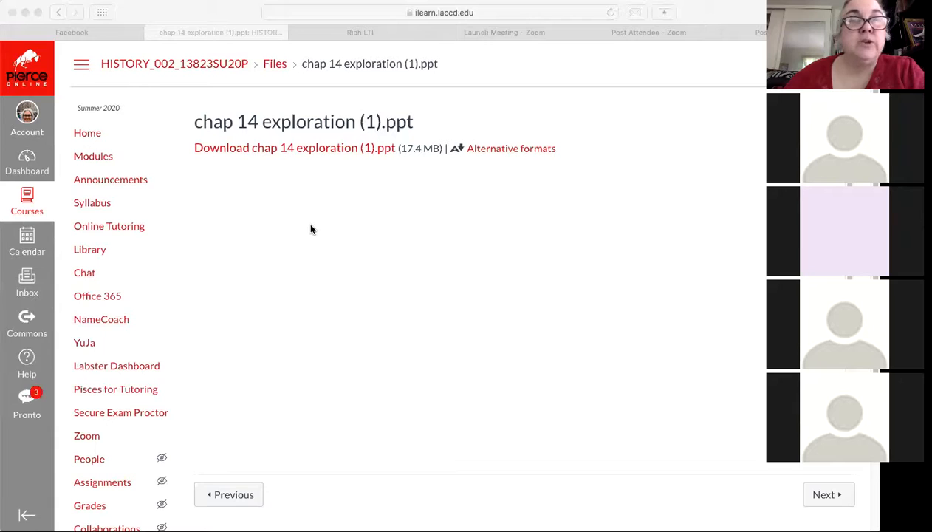
{"action": "mouse_move", "coordinate": [321, 235]}
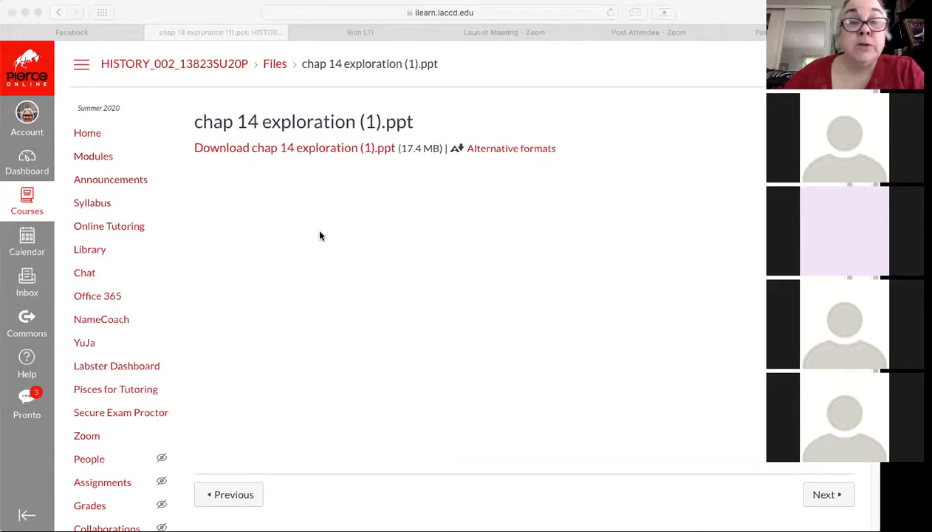
{"action": "mouse_move", "coordinate": [347, 235]}
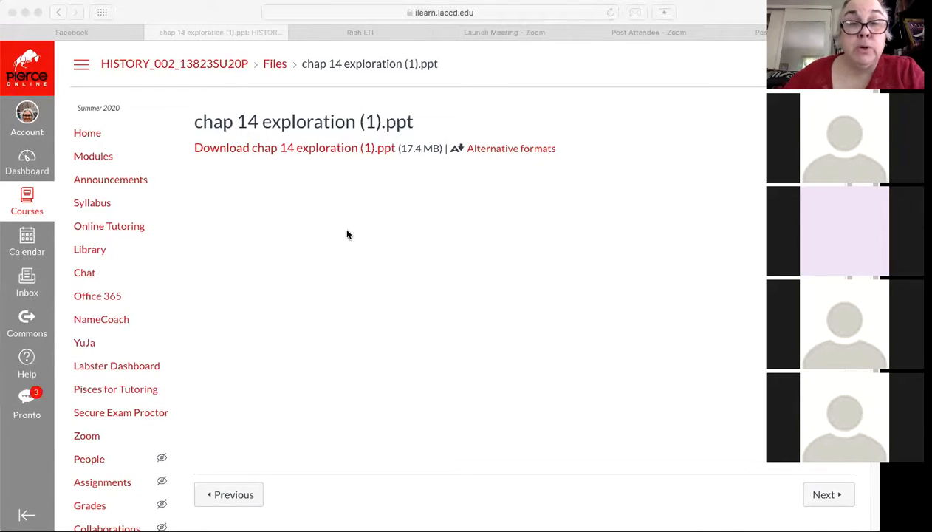
{"action": "mouse_move", "coordinate": [343, 241]}
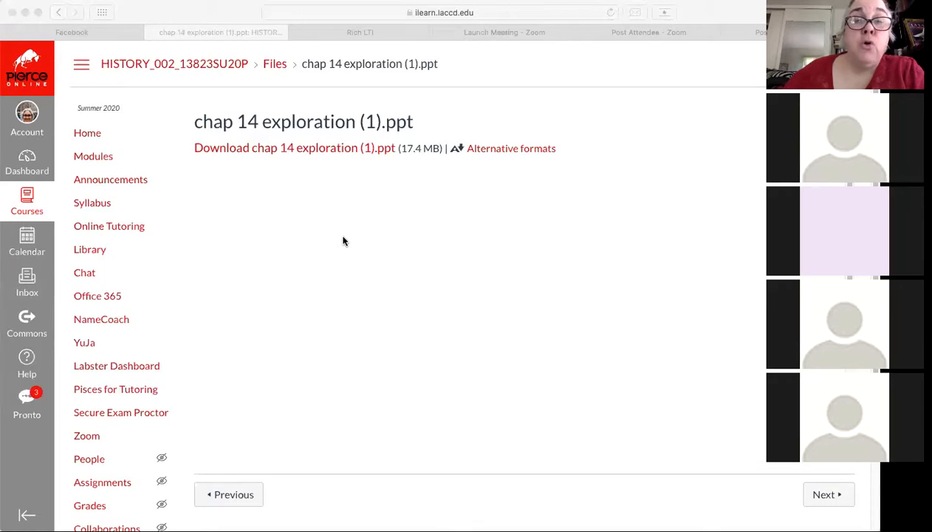
{"action": "mouse_move", "coordinate": [369, 245]}
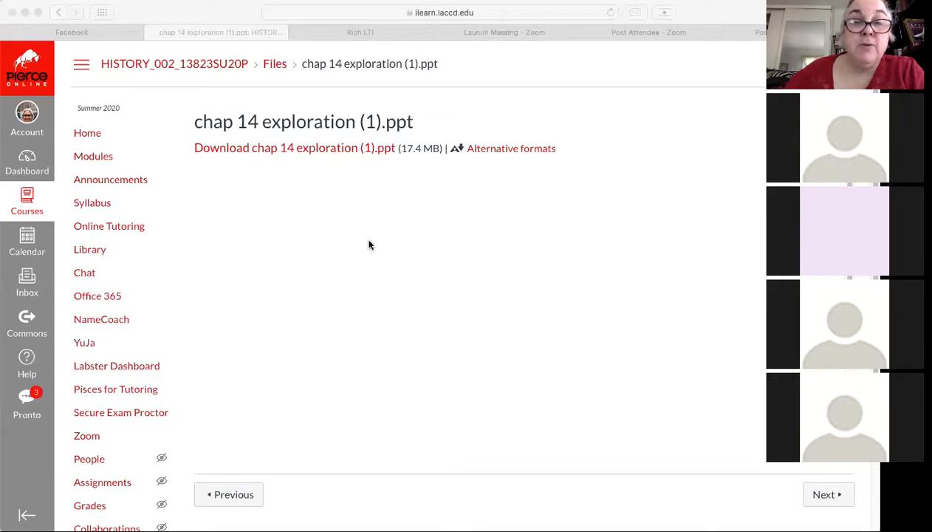
{"action": "mouse_move", "coordinate": [393, 239]}
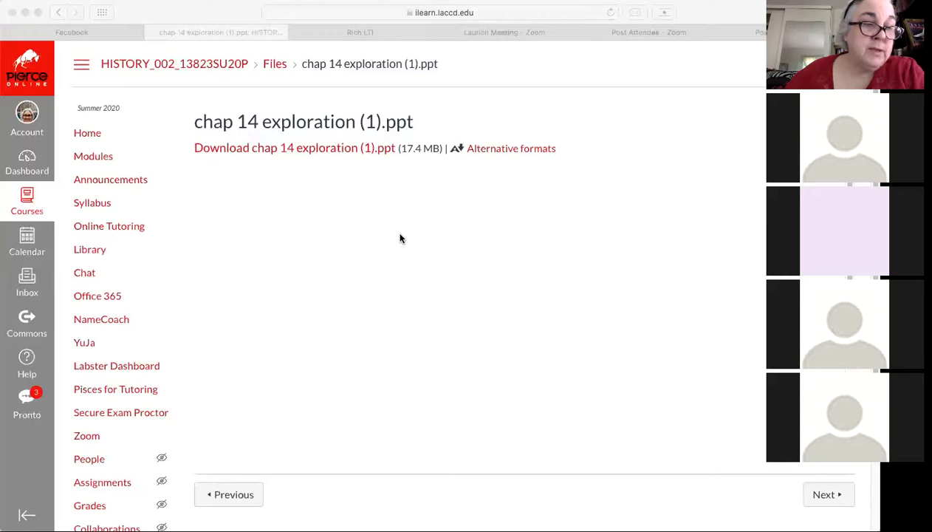
{"action": "mouse_move", "coordinate": [405, 236]}
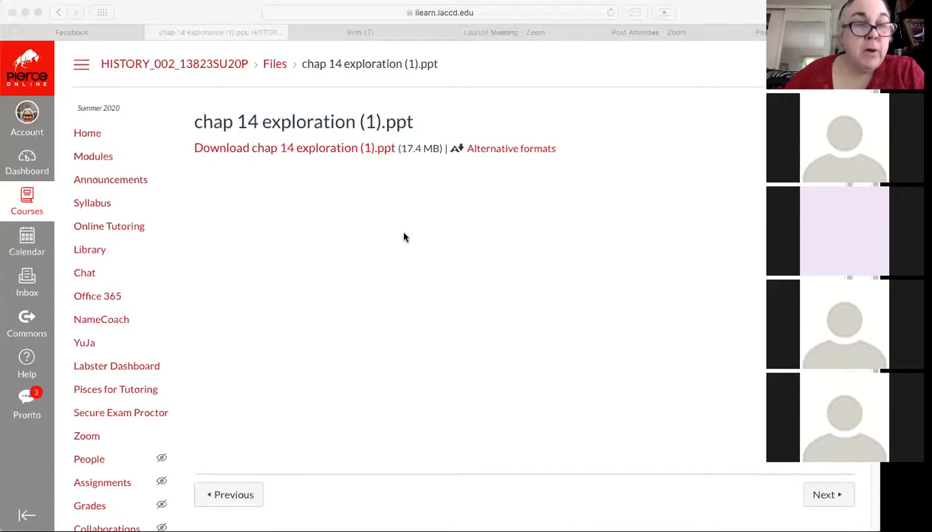
{"action": "mouse_move", "coordinate": [426, 234]}
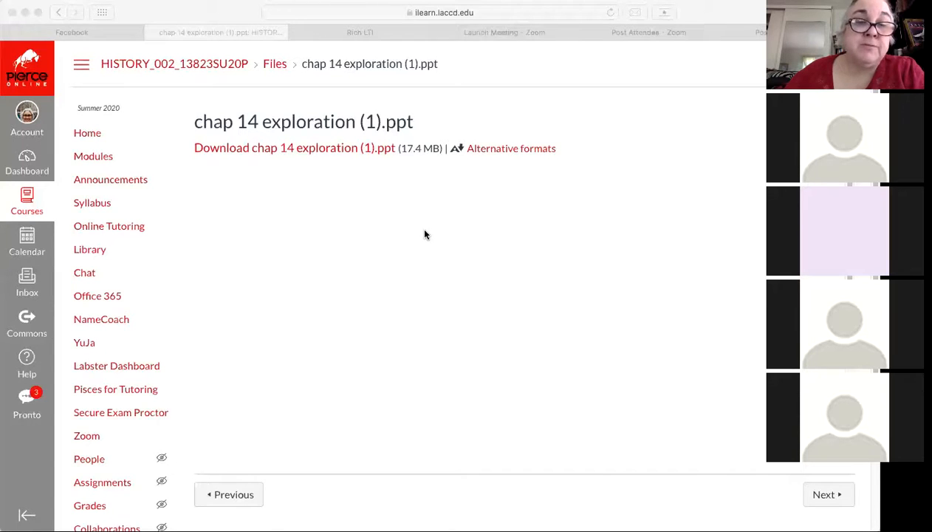
{"action": "mouse_move", "coordinate": [318, 238]}
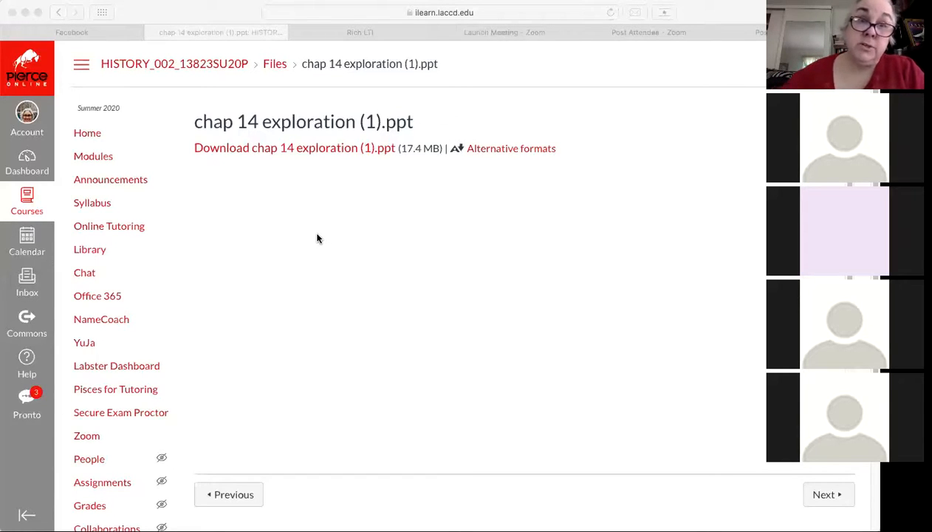
{"action": "mouse_move", "coordinate": [316, 245]}
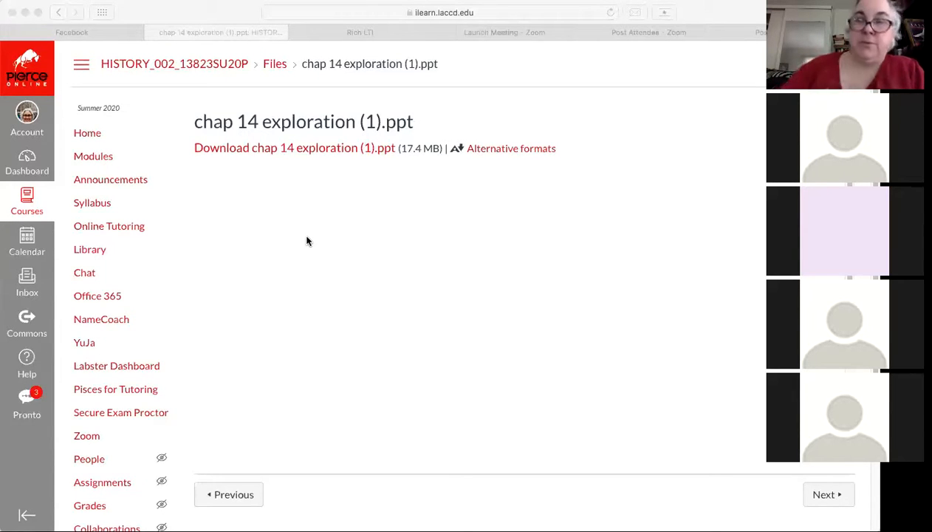
{"action": "mouse_move", "coordinate": [335, 229]}
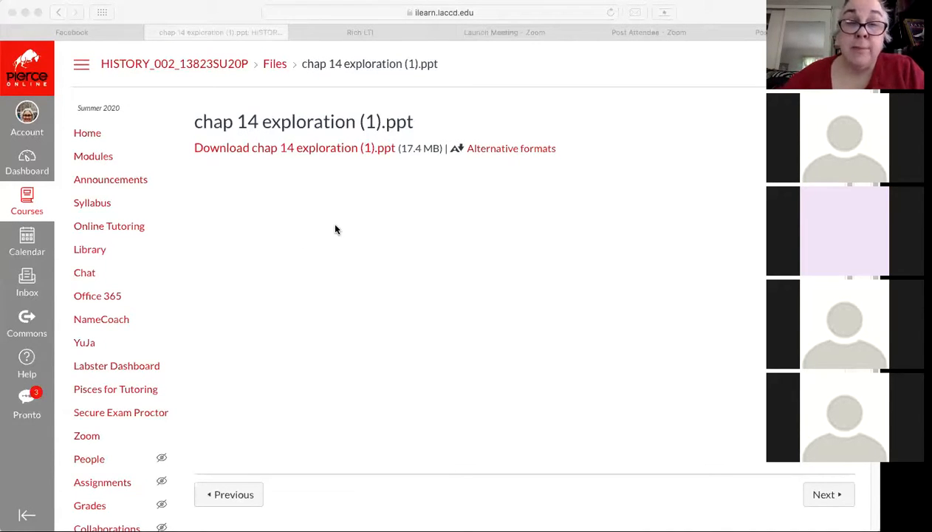
{"action": "mouse_move", "coordinate": [313, 239]}
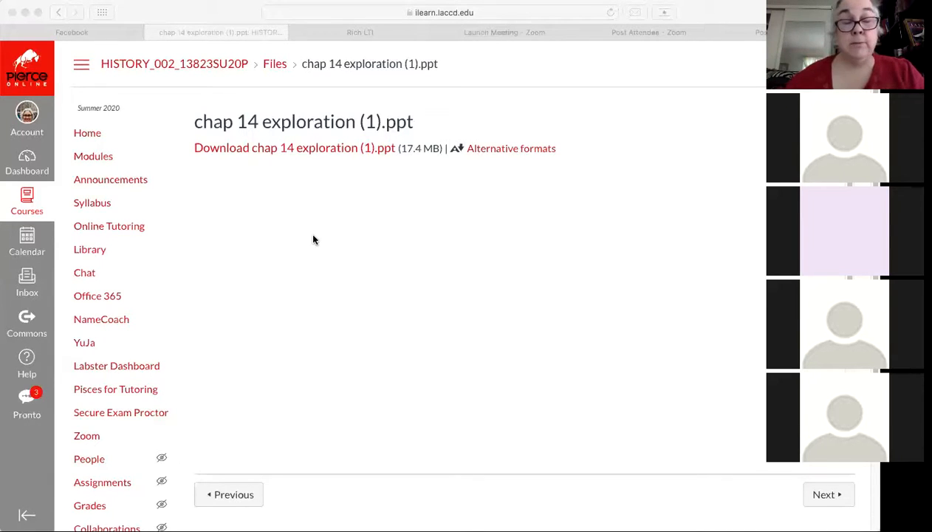
{"action": "mouse_move", "coordinate": [343, 252]}
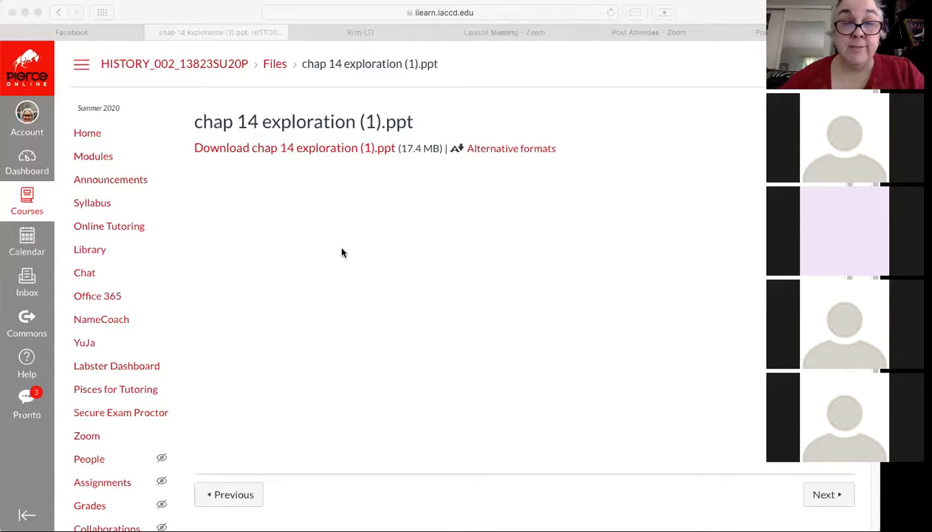
{"action": "mouse_move", "coordinate": [309, 248]}
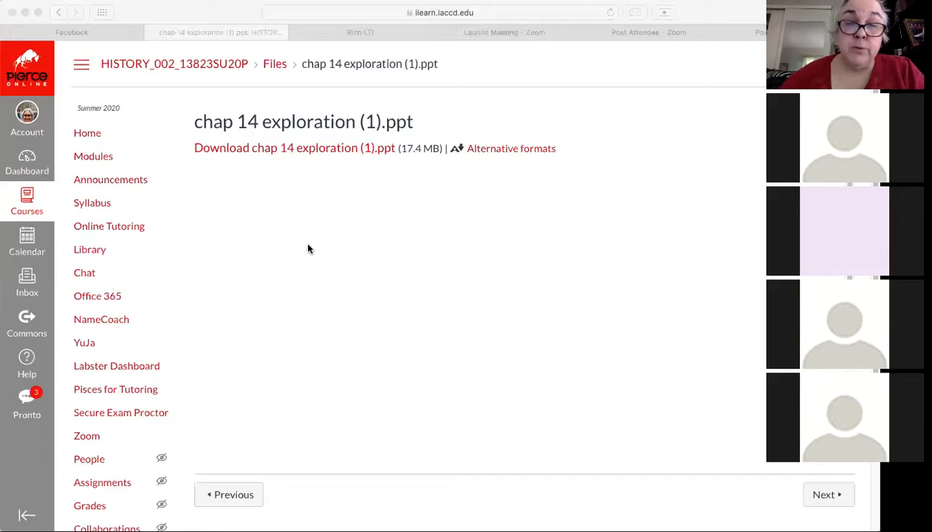
{"action": "mouse_move", "coordinate": [319, 233]}
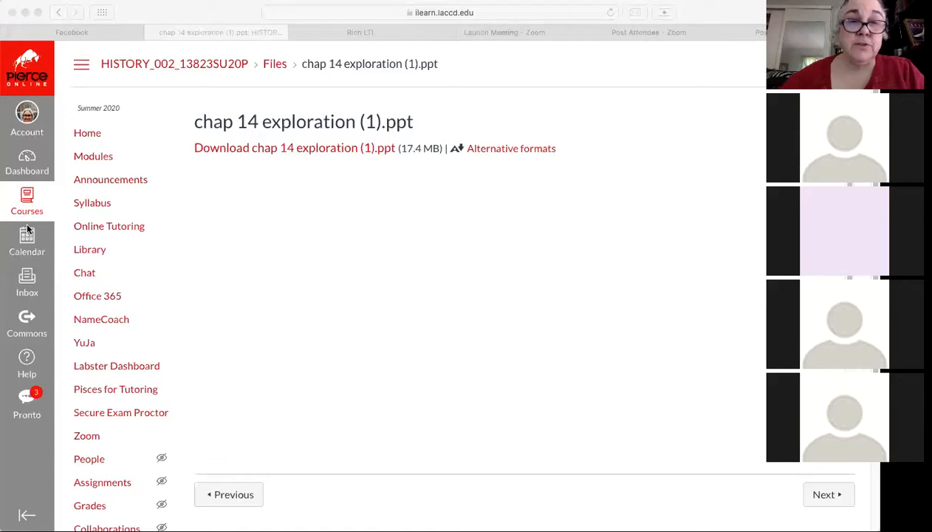
{"action": "mouse_move", "coordinate": [207, 257]}
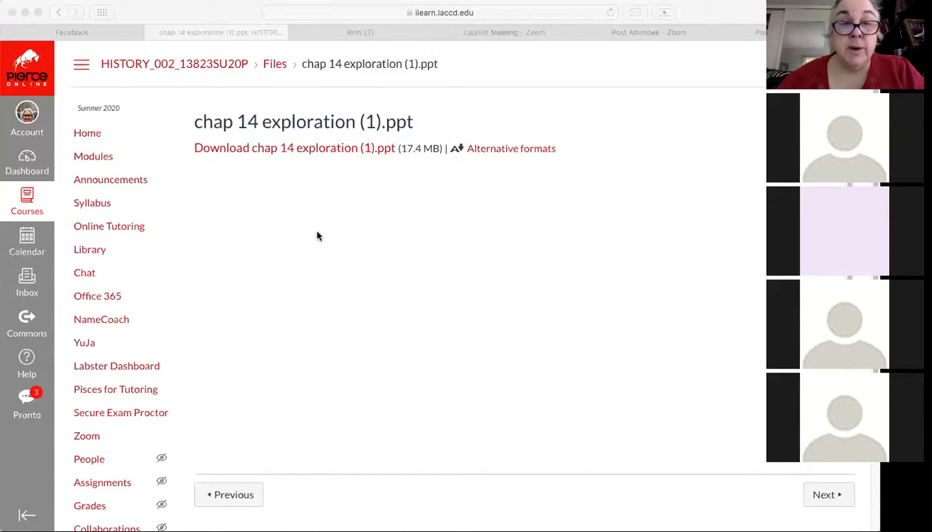
{"action": "mouse_move", "coordinate": [321, 239]}
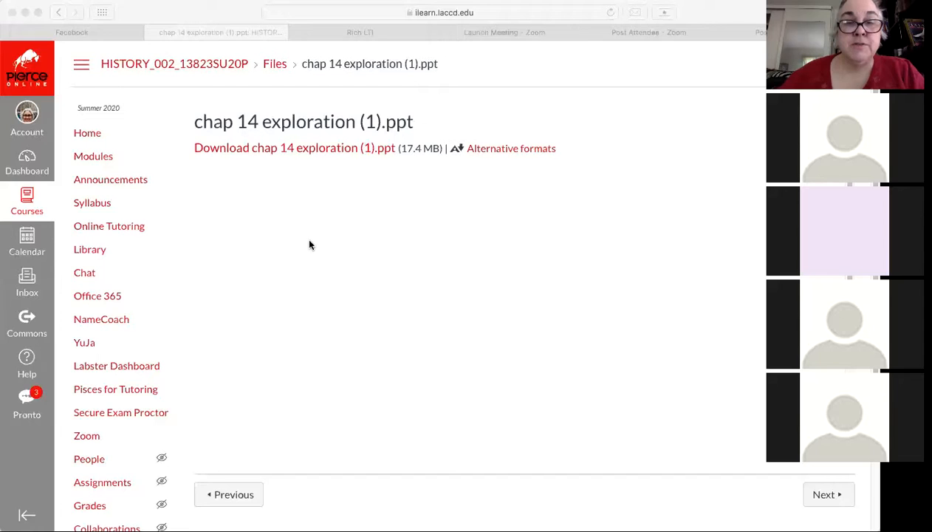
{"action": "mouse_move", "coordinate": [321, 237]}
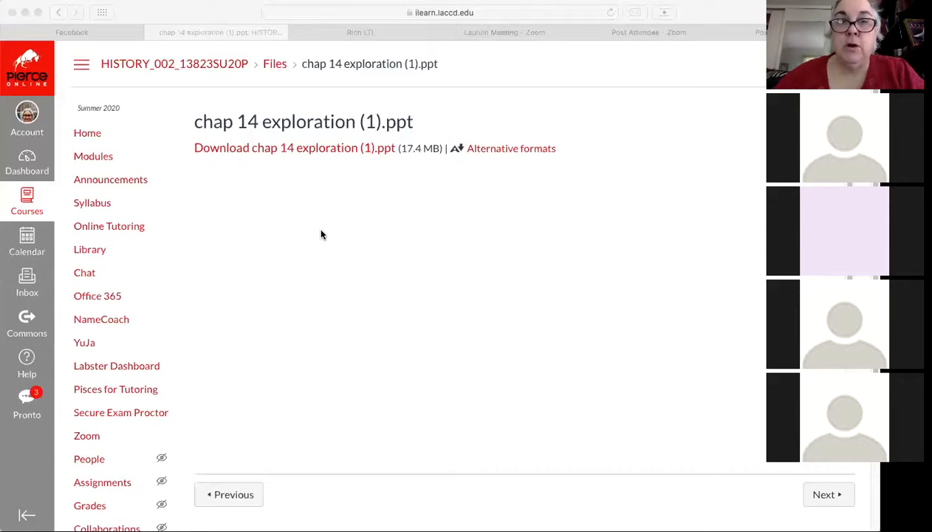
{"action": "mouse_move", "coordinate": [375, 254]}
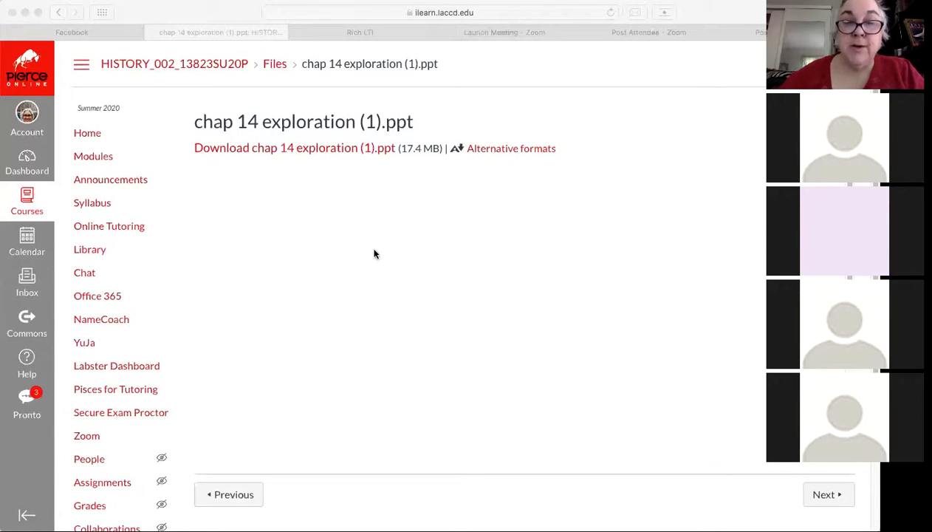
{"action": "mouse_move", "coordinate": [369, 245]}
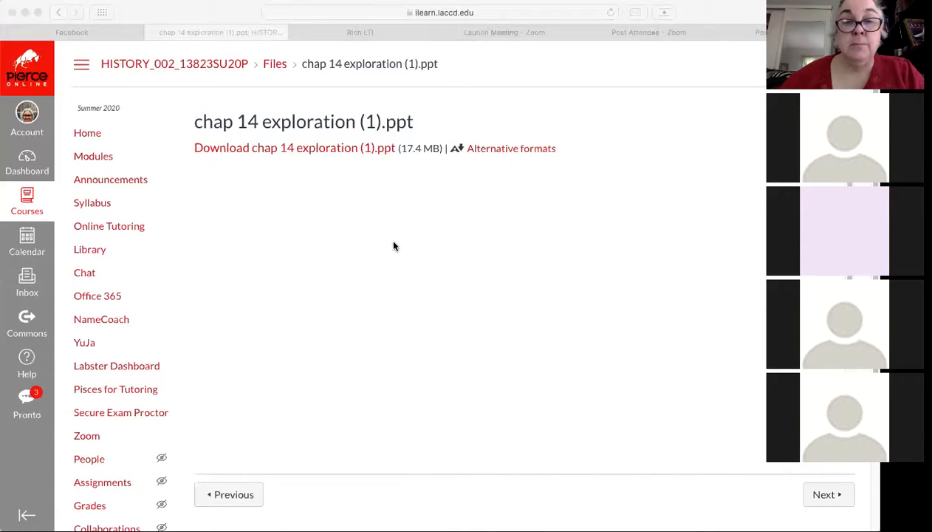
{"action": "mouse_move", "coordinate": [422, 241]}
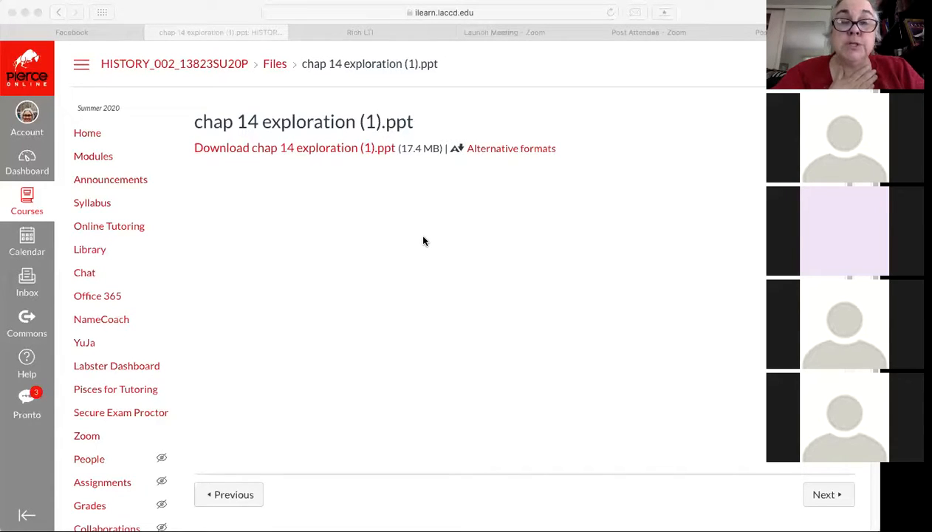
{"action": "mouse_move", "coordinate": [313, 238]}
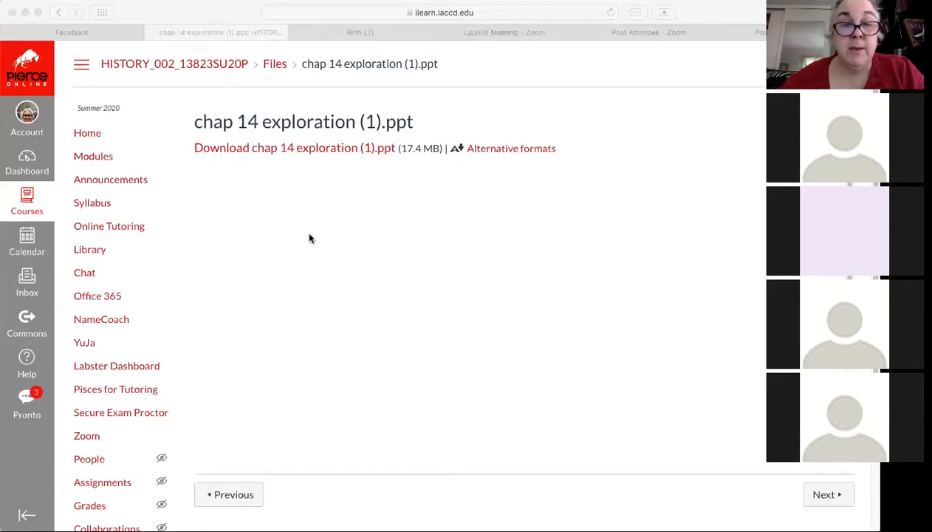
{"action": "mouse_move", "coordinate": [290, 248]}
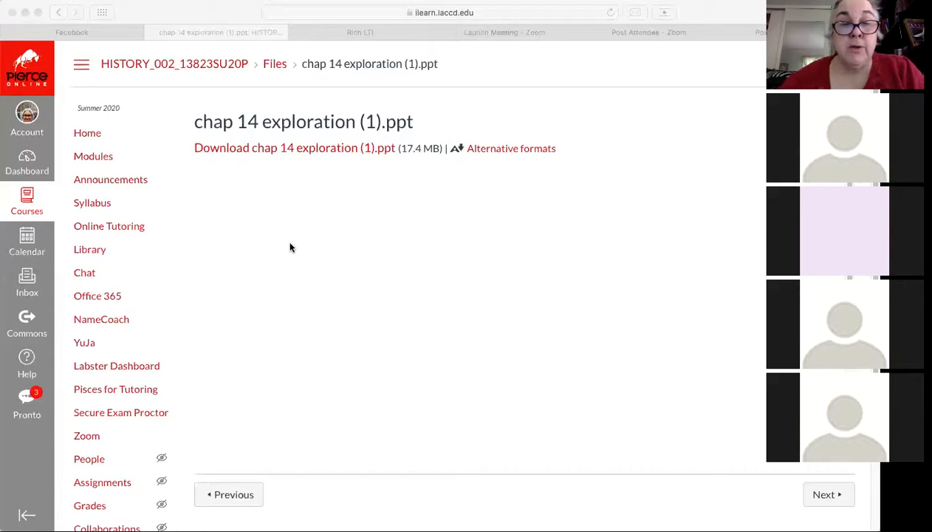
{"action": "mouse_move", "coordinate": [309, 294]}
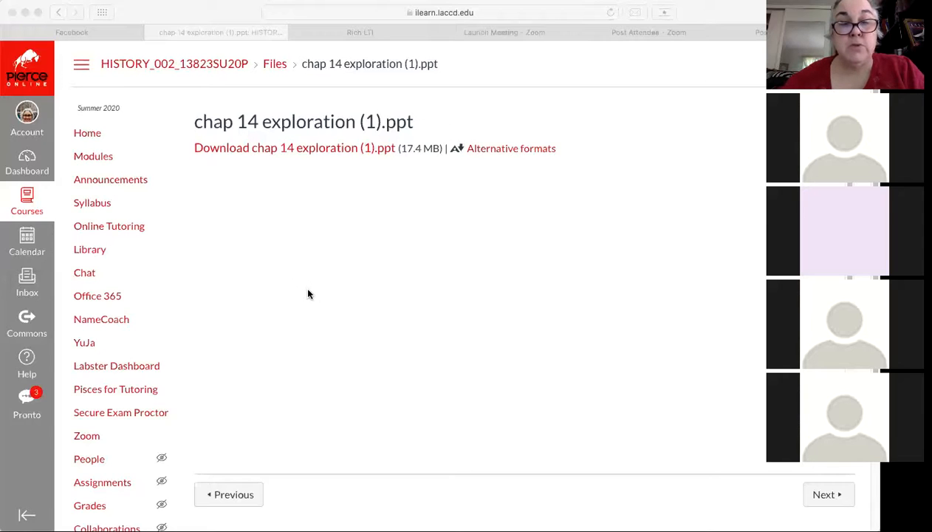
{"action": "mouse_move", "coordinate": [273, 235]}
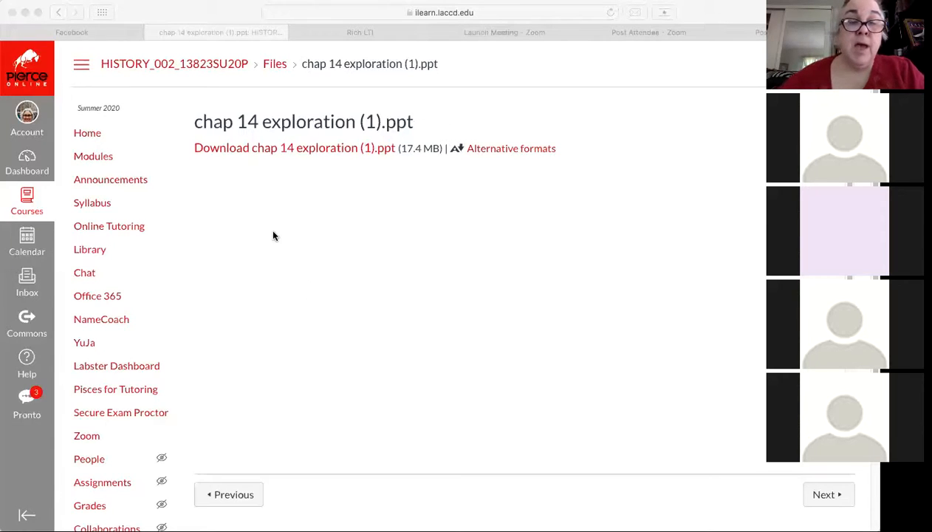
{"action": "mouse_move", "coordinate": [278, 221]}
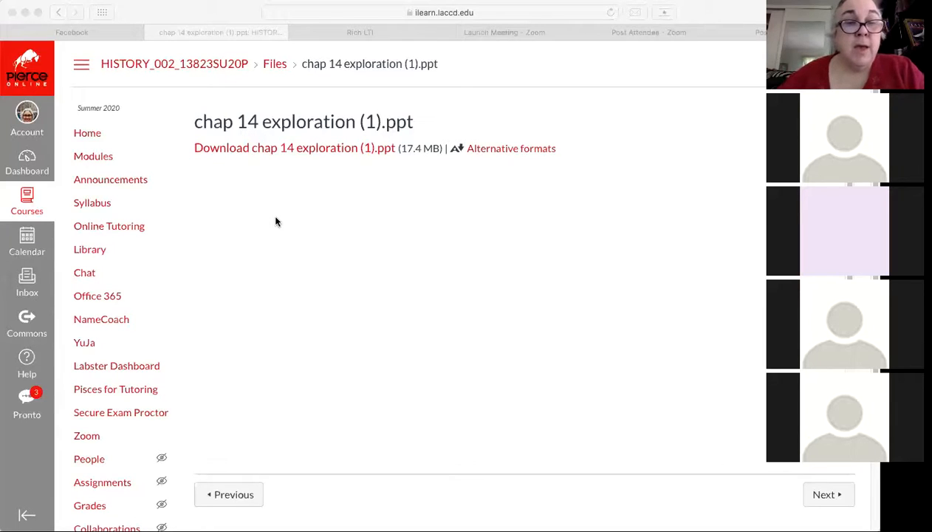
{"action": "mouse_move", "coordinate": [287, 232]}
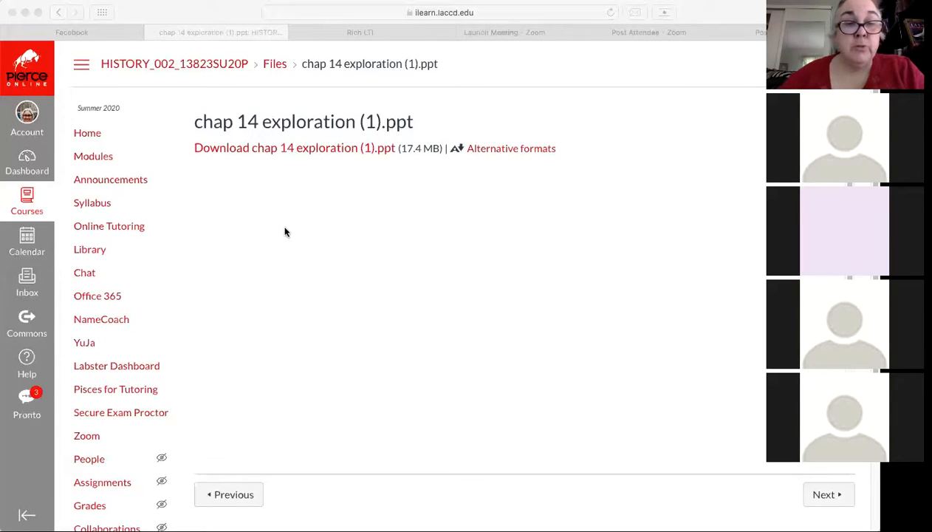
{"action": "mouse_move", "coordinate": [309, 250]}
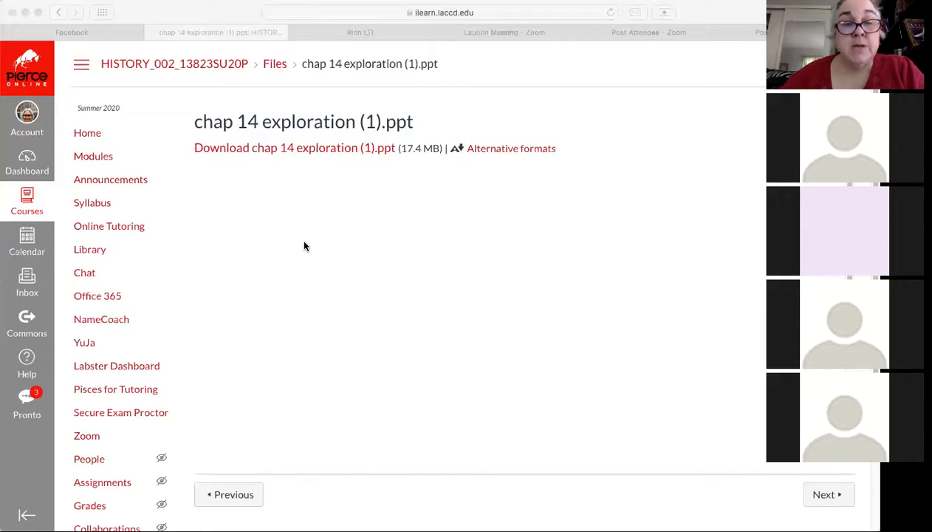
{"action": "mouse_move", "coordinate": [289, 272]}
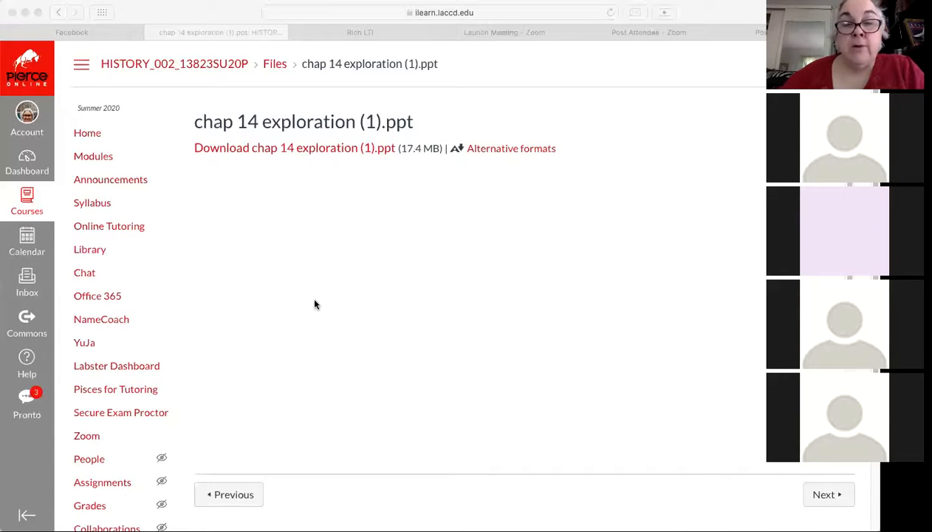
{"action": "mouse_move", "coordinate": [322, 321]}
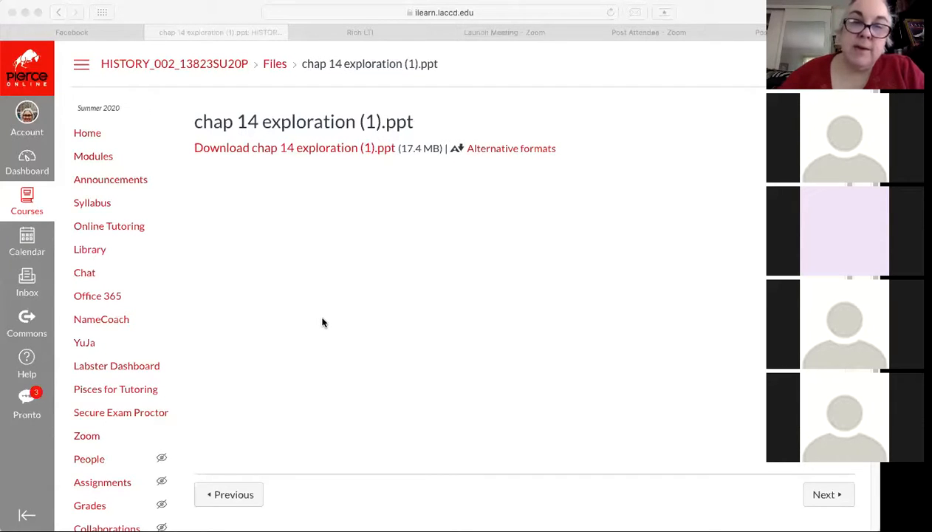
{"action": "mouse_move", "coordinate": [316, 339]}
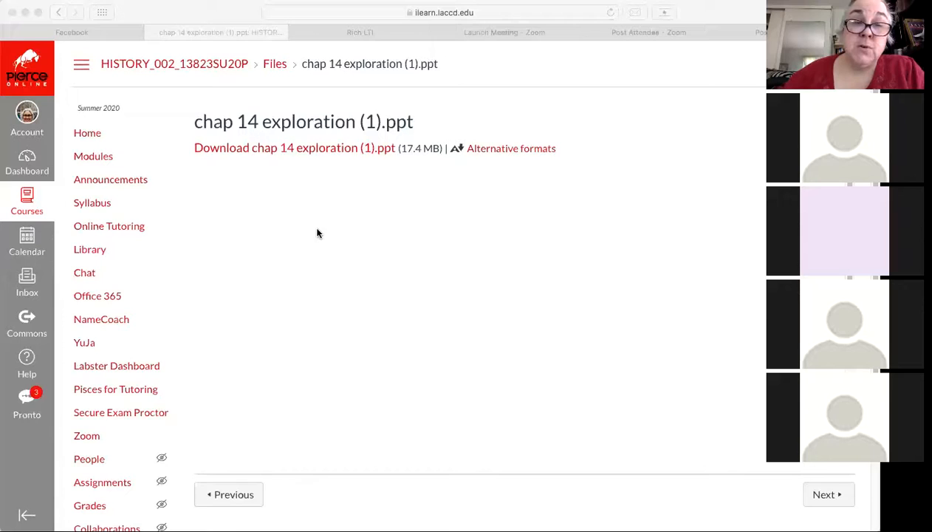
{"action": "mouse_move", "coordinate": [300, 265]}
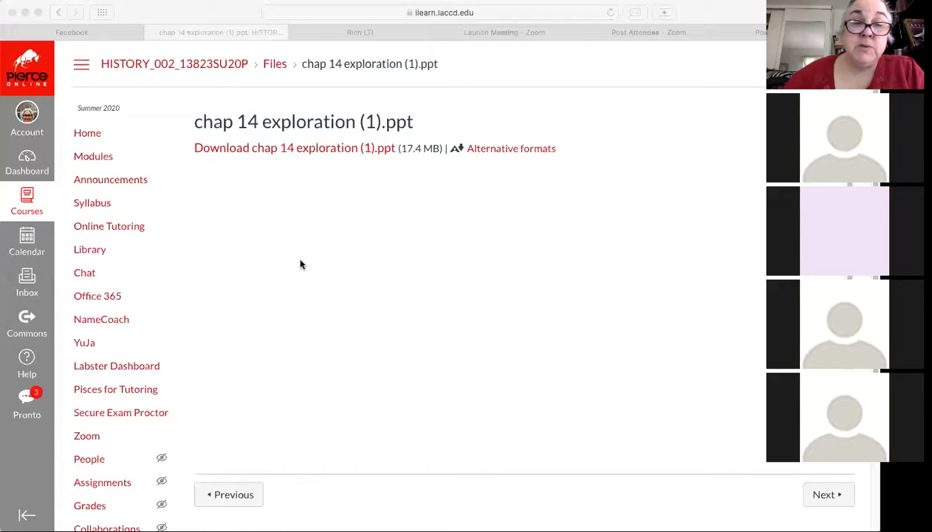
{"action": "mouse_move", "coordinate": [319, 294]}
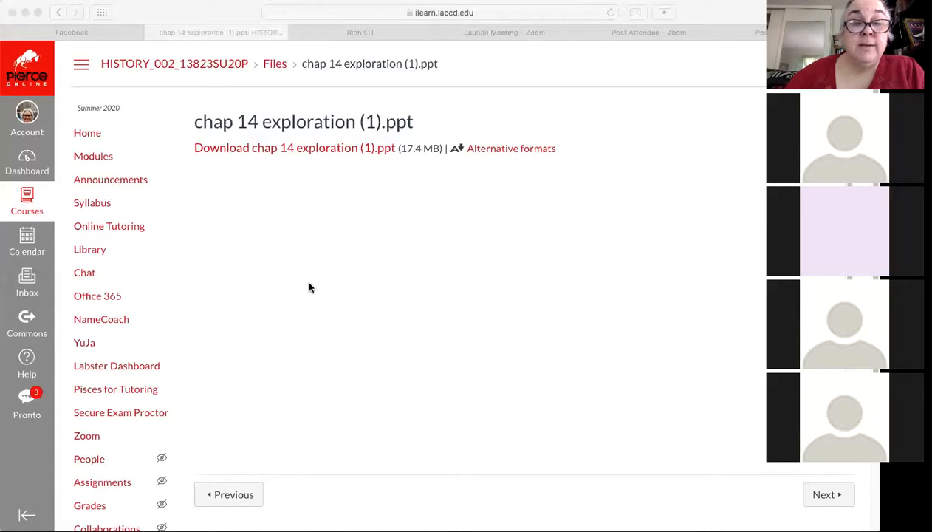
{"action": "mouse_move", "coordinate": [319, 287]}
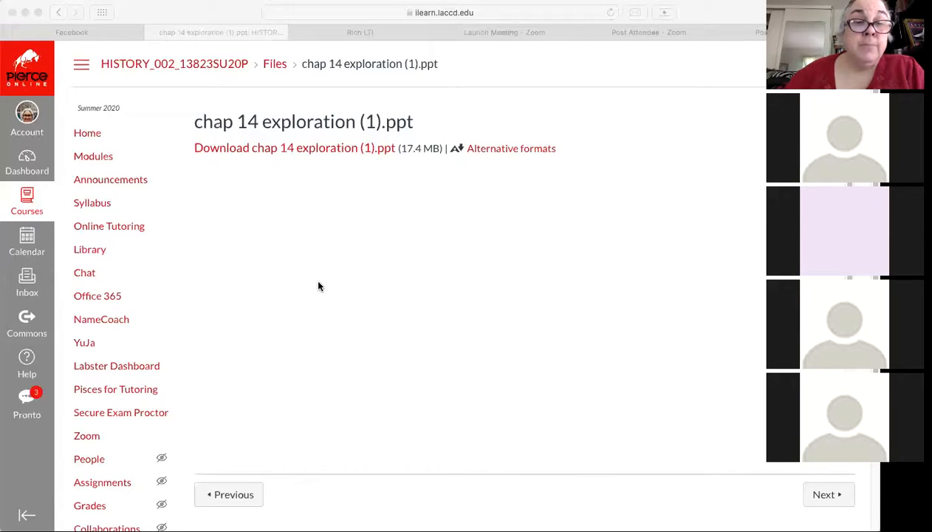
{"action": "mouse_move", "coordinate": [280, 187]}
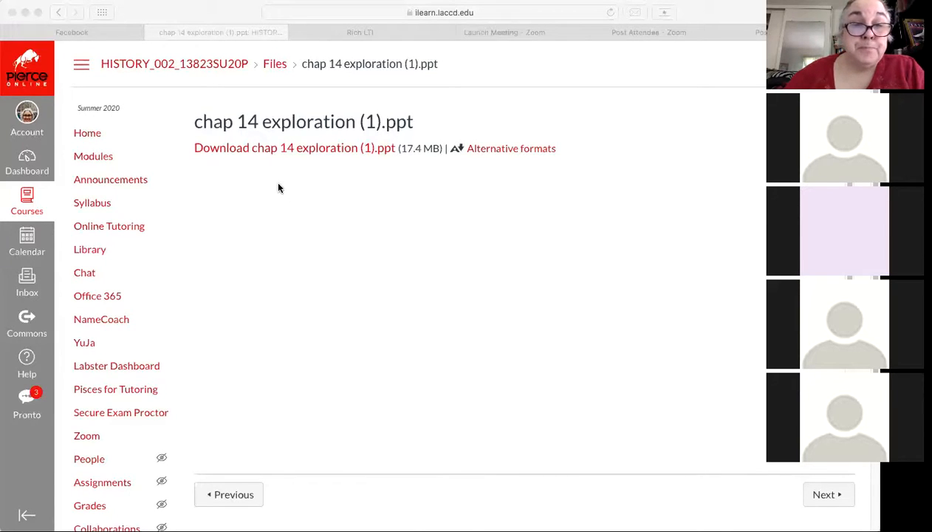
{"action": "mouse_move", "coordinate": [263, 172]}
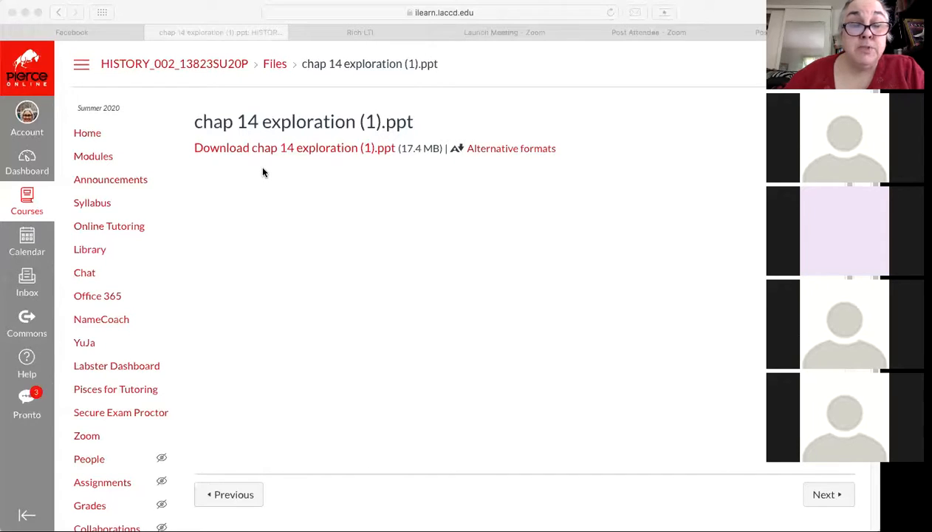
{"action": "mouse_move", "coordinate": [299, 248]}
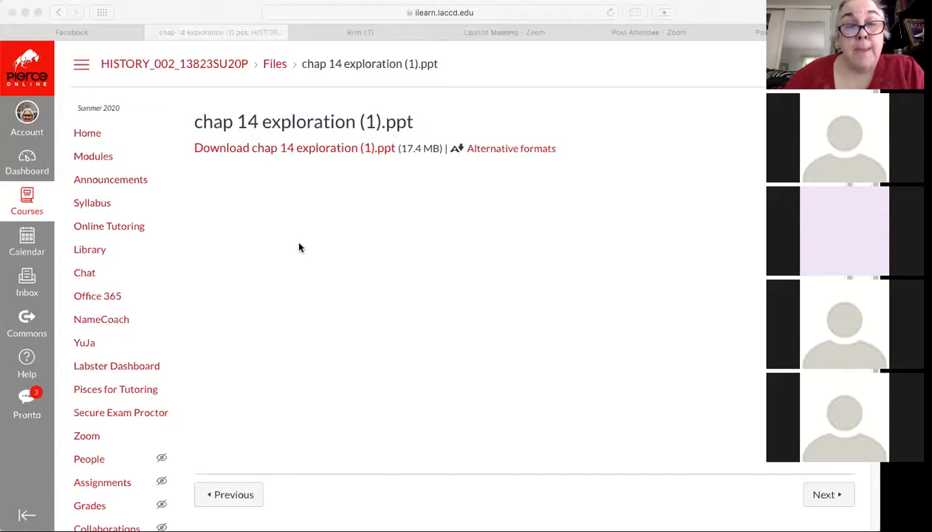
{"action": "mouse_move", "coordinate": [290, 260]}
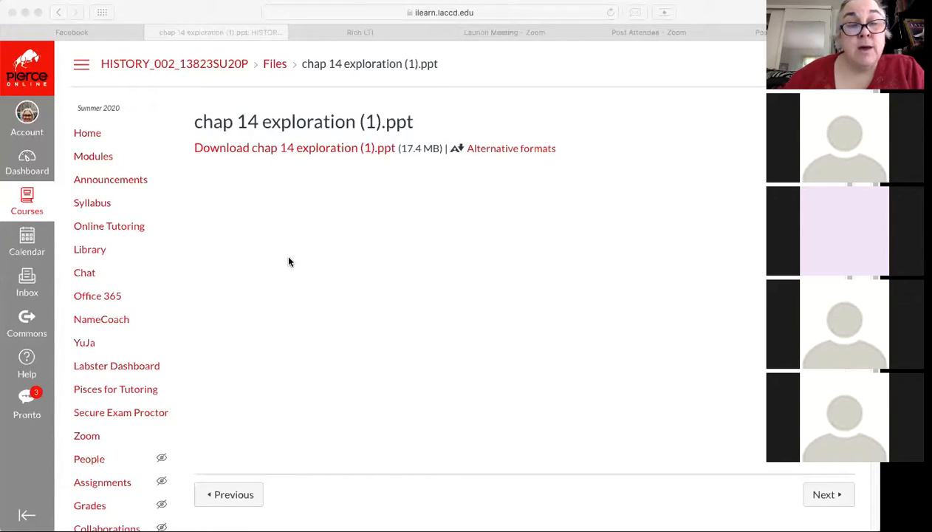
{"action": "mouse_move", "coordinate": [313, 315]}
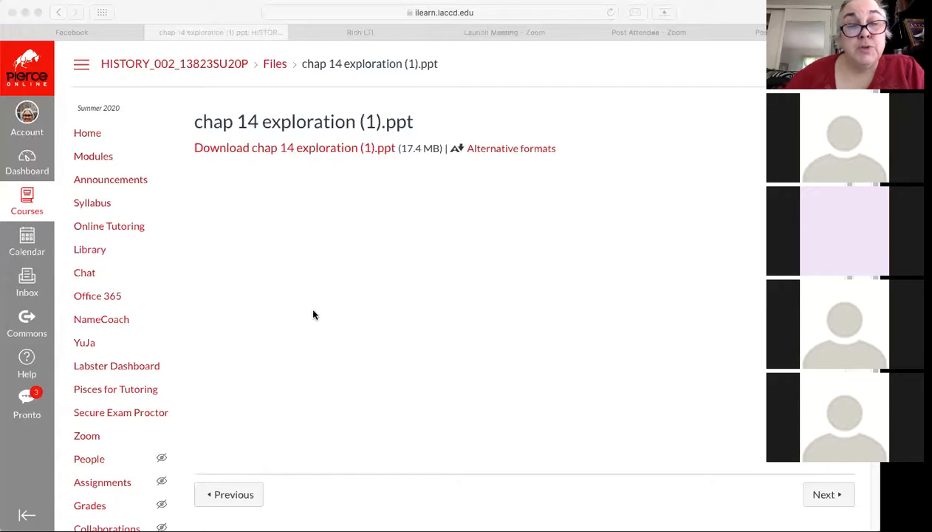
{"action": "mouse_move", "coordinate": [321, 324]}
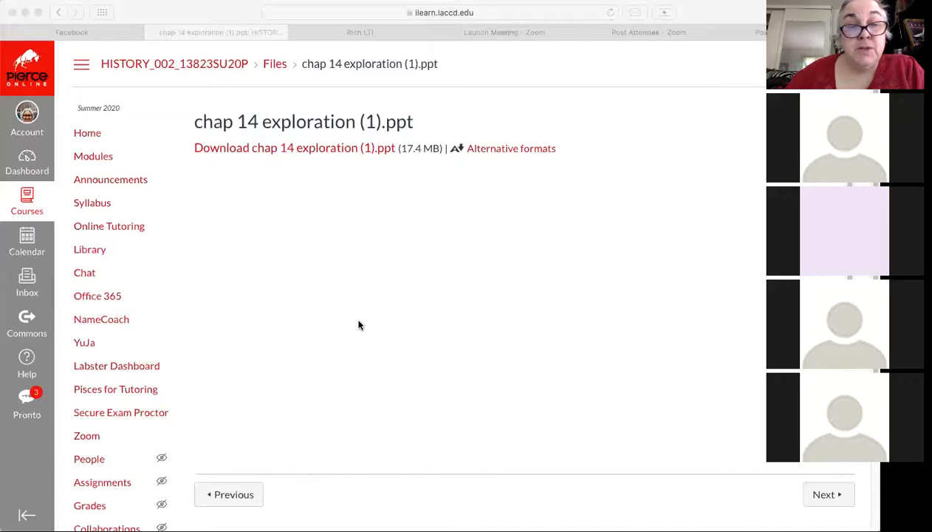
{"action": "mouse_move", "coordinate": [384, 288]}
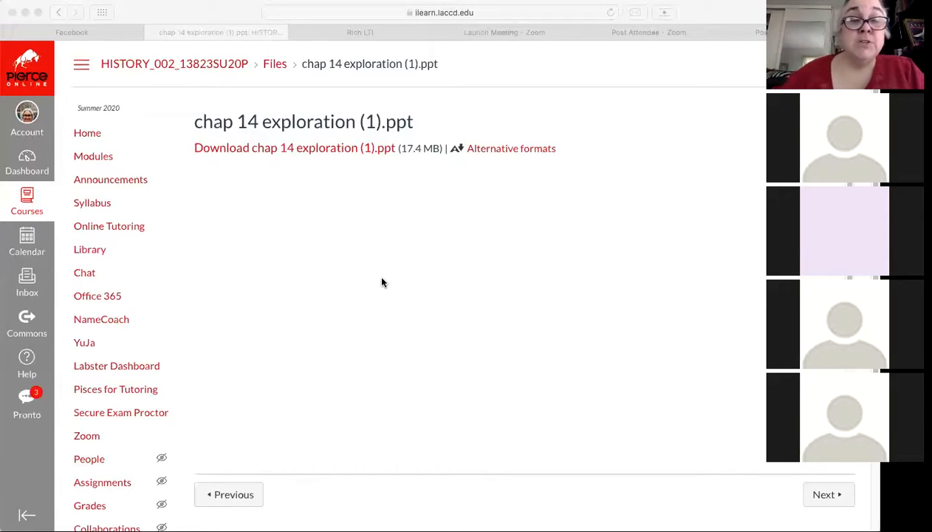
{"action": "mouse_move", "coordinate": [372, 312]}
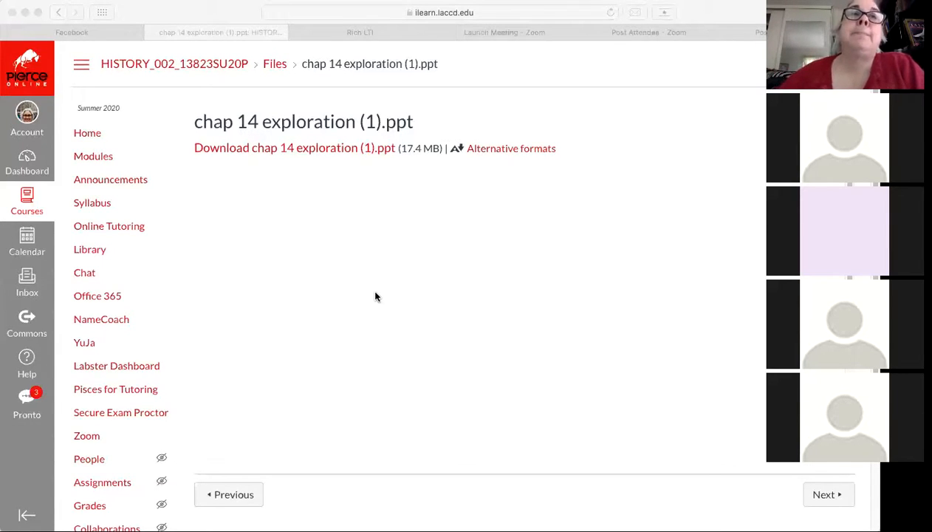
{"action": "mouse_move", "coordinate": [418, 282]}
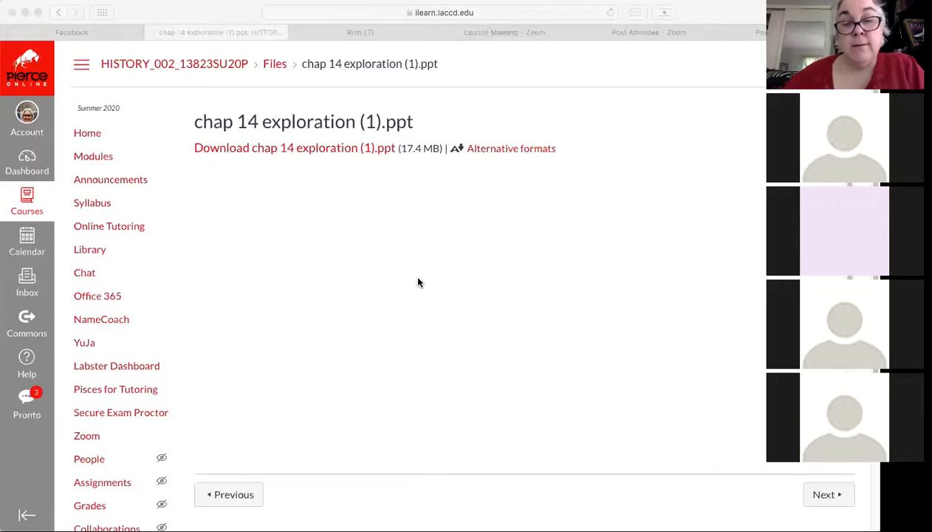
{"action": "mouse_move", "coordinate": [393, 301]}
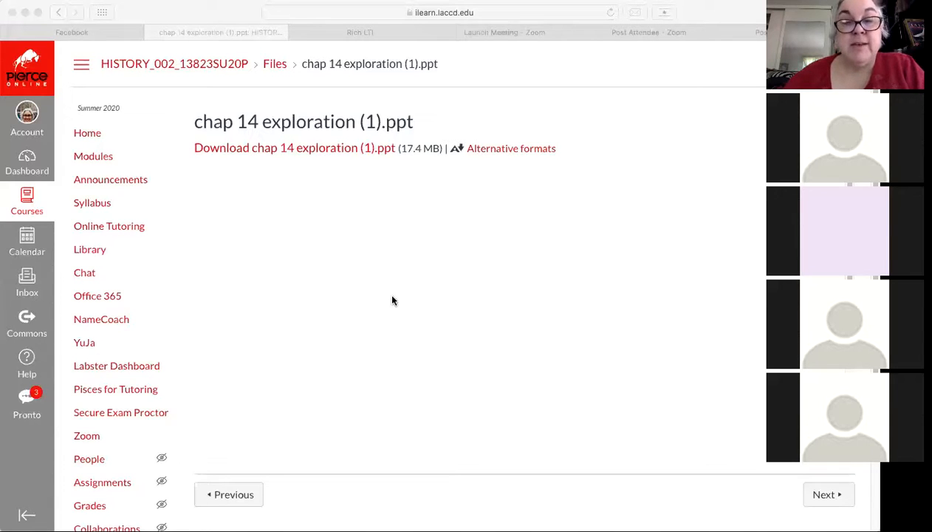
{"action": "mouse_move", "coordinate": [408, 288]}
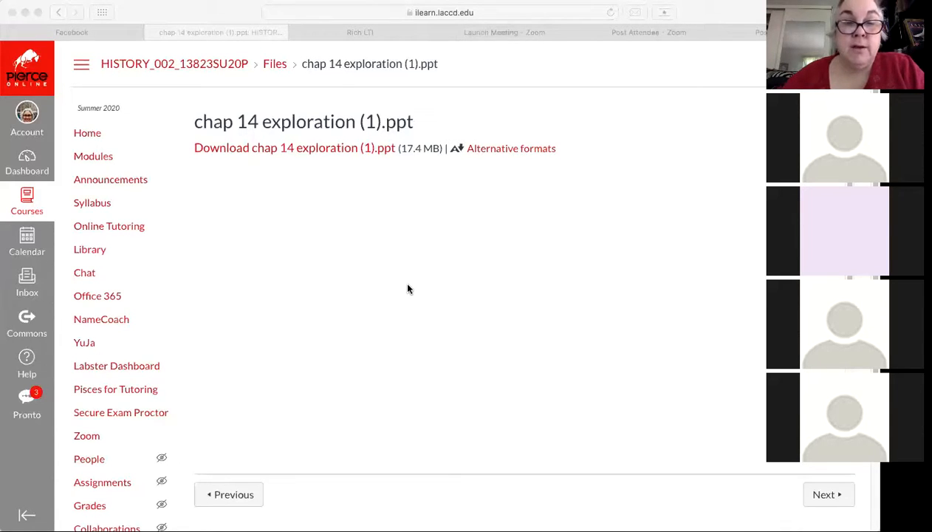
{"action": "mouse_move", "coordinate": [384, 276]}
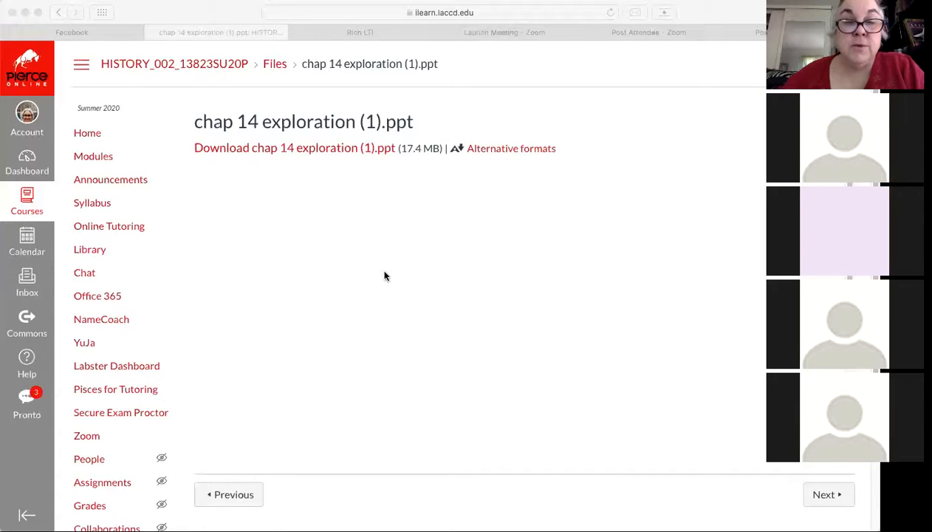
{"action": "mouse_move", "coordinate": [392, 285]}
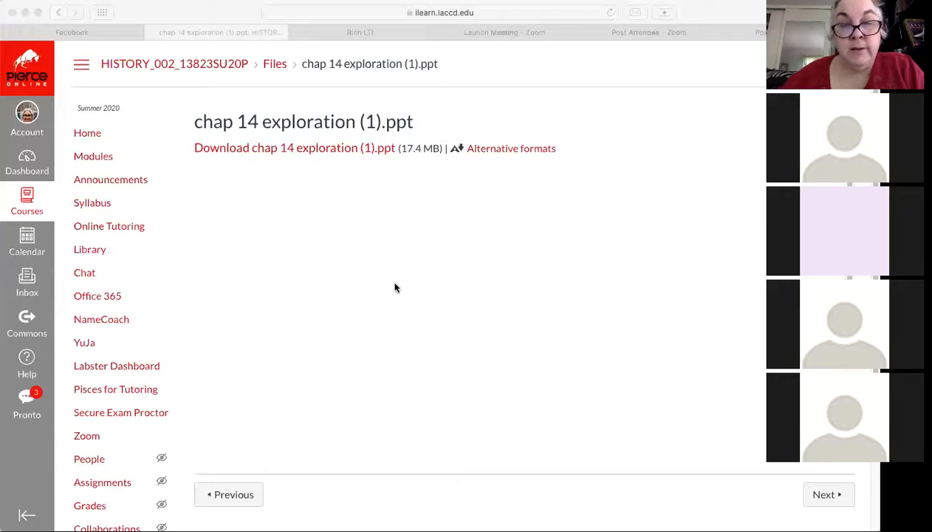
{"action": "mouse_move", "coordinate": [382, 332]}
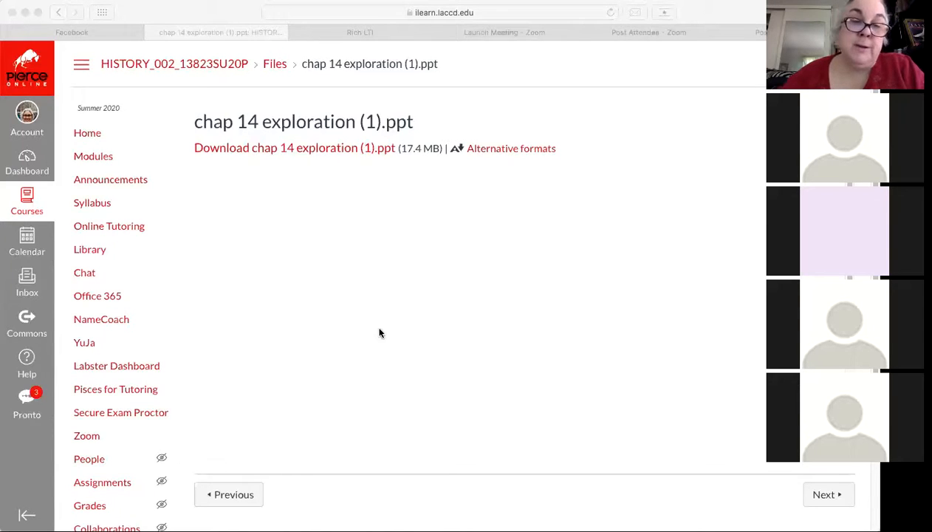
{"action": "mouse_move", "coordinate": [371, 338]}
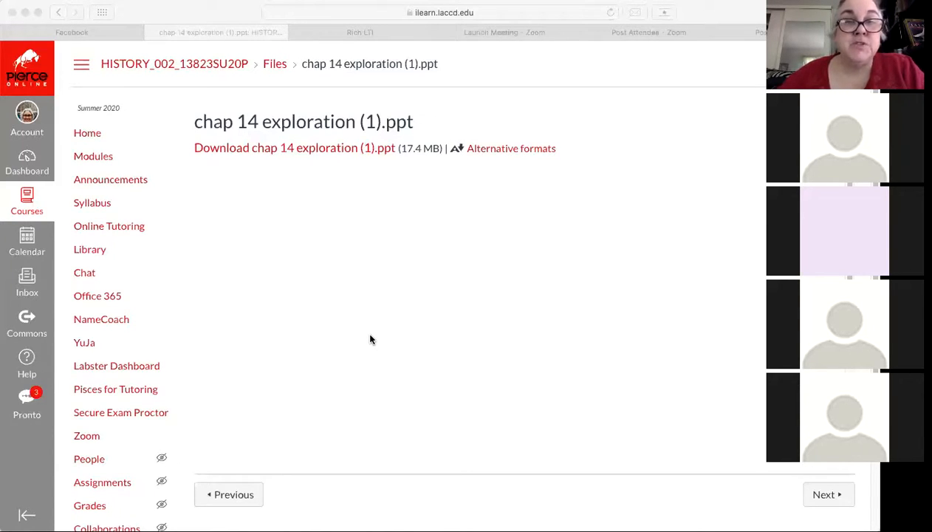
{"action": "mouse_move", "coordinate": [302, 251]}
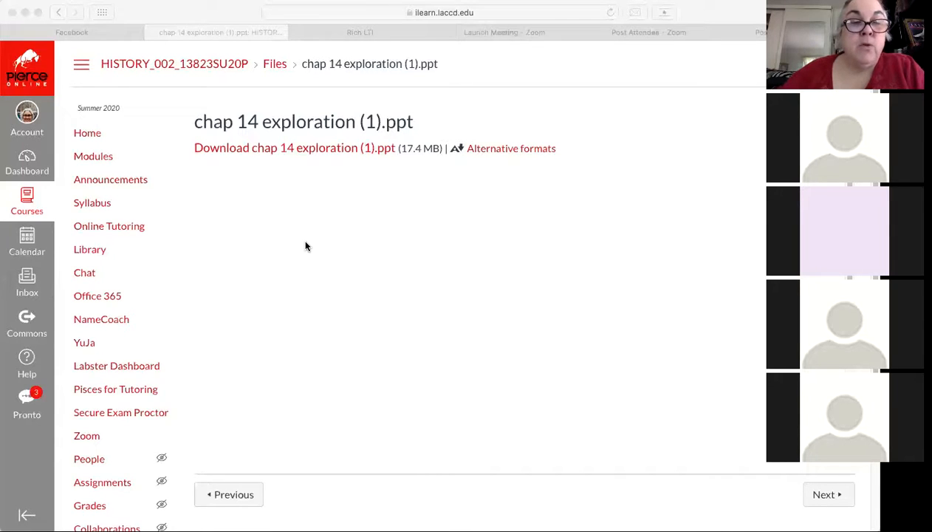
{"action": "mouse_move", "coordinate": [228, 256]}
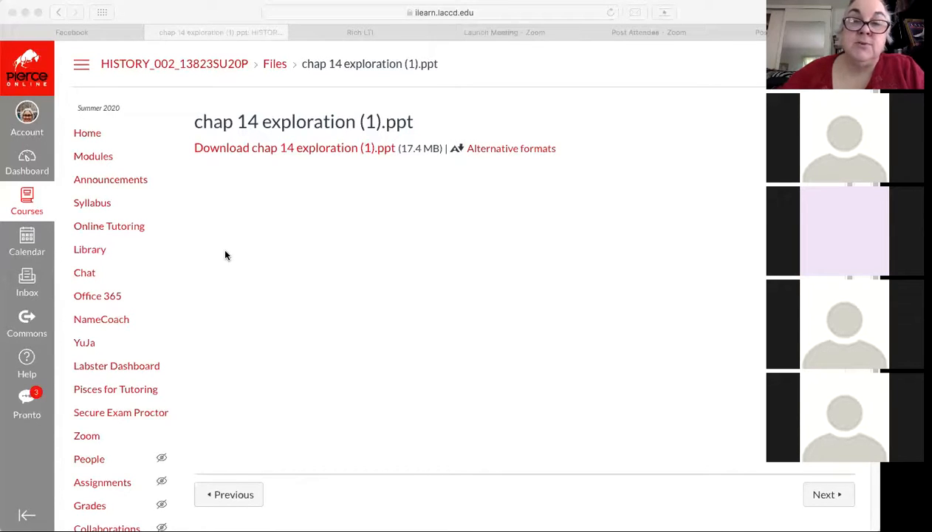
{"action": "mouse_move", "coordinate": [259, 254]}
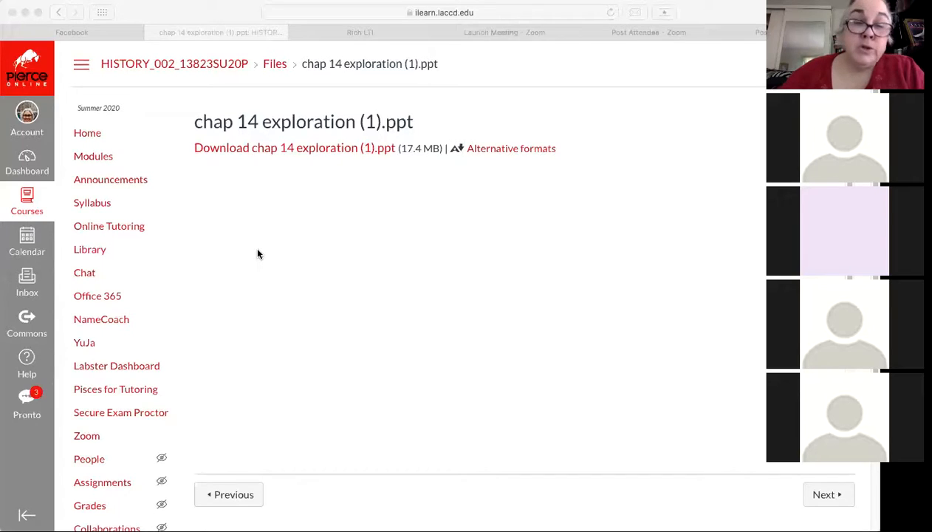
{"action": "mouse_move", "coordinate": [236, 287]}
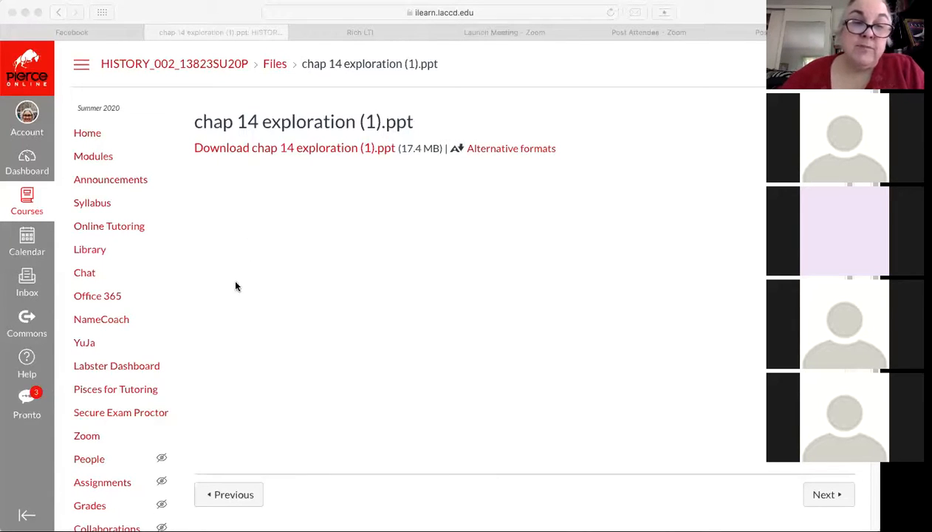
{"action": "mouse_move", "coordinate": [248, 235]}
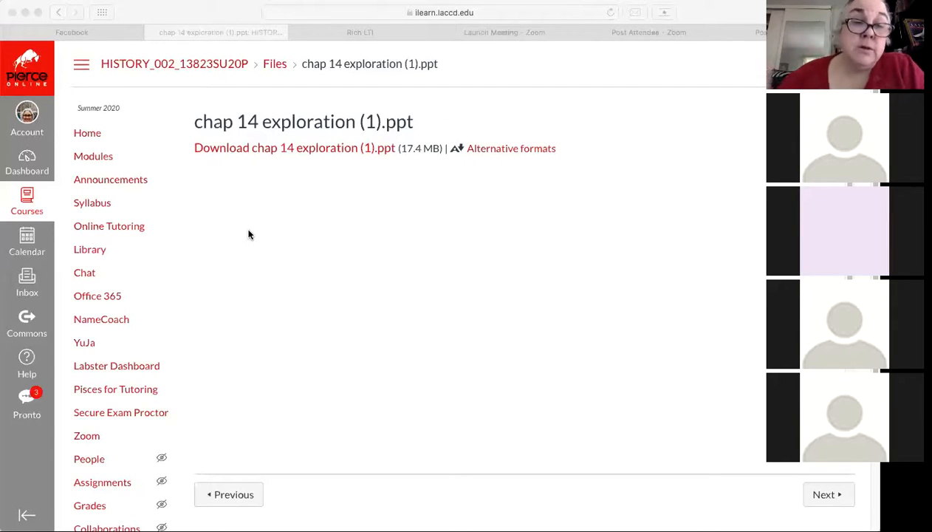
{"action": "mouse_move", "coordinate": [278, 254]}
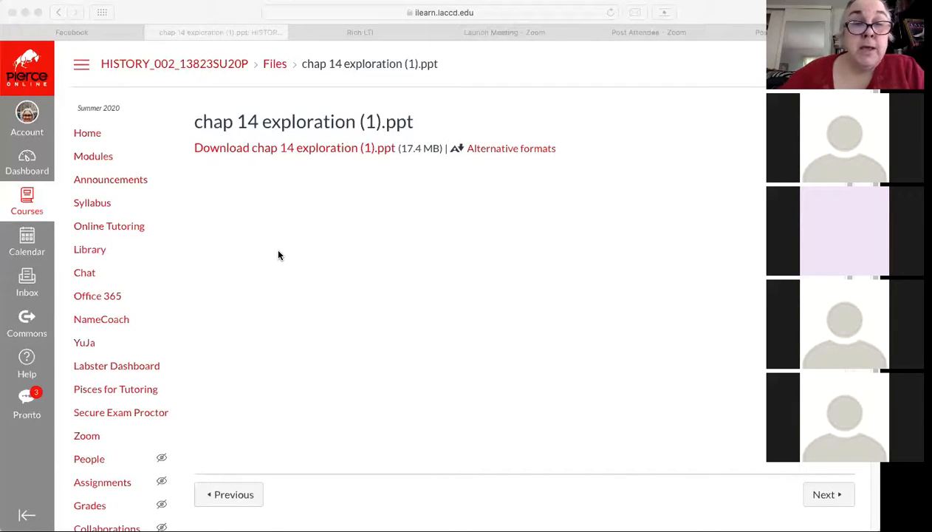
{"action": "mouse_move", "coordinate": [296, 251]}
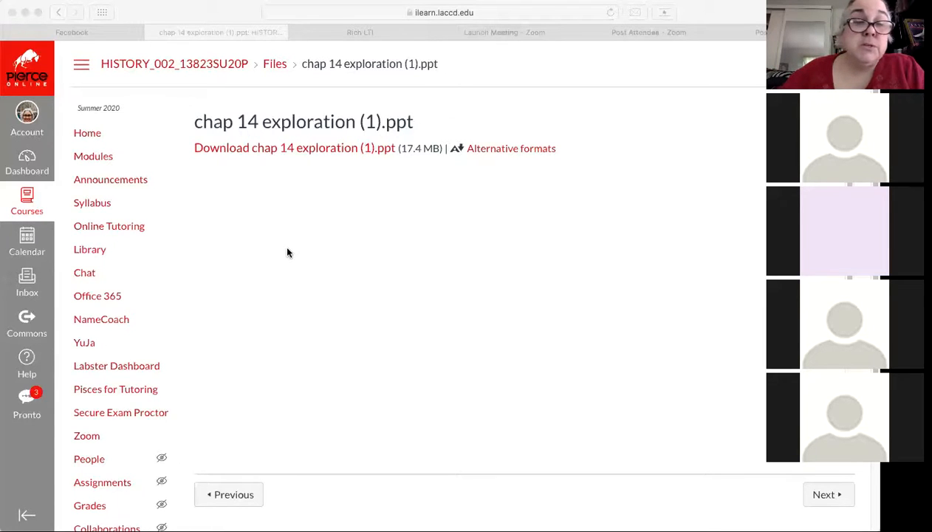
{"action": "mouse_move", "coordinate": [249, 258]}
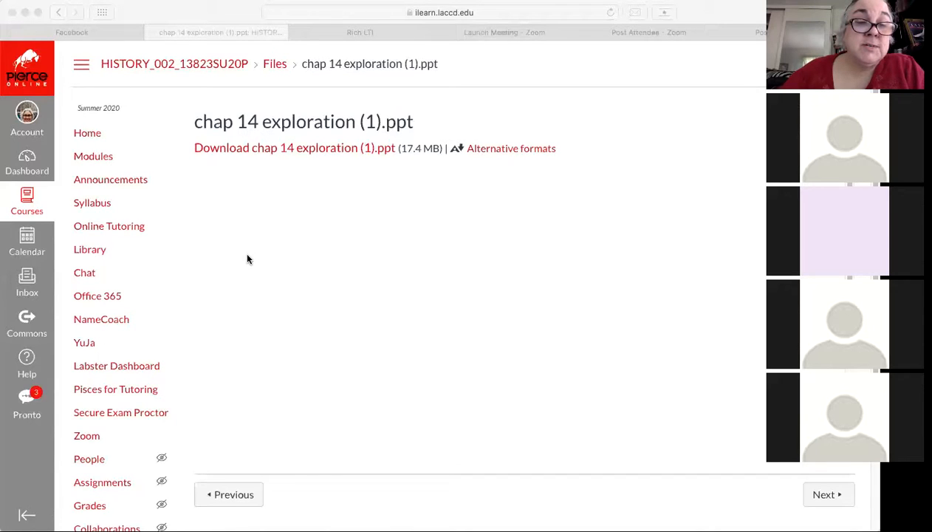
{"action": "mouse_move", "coordinate": [236, 263]}
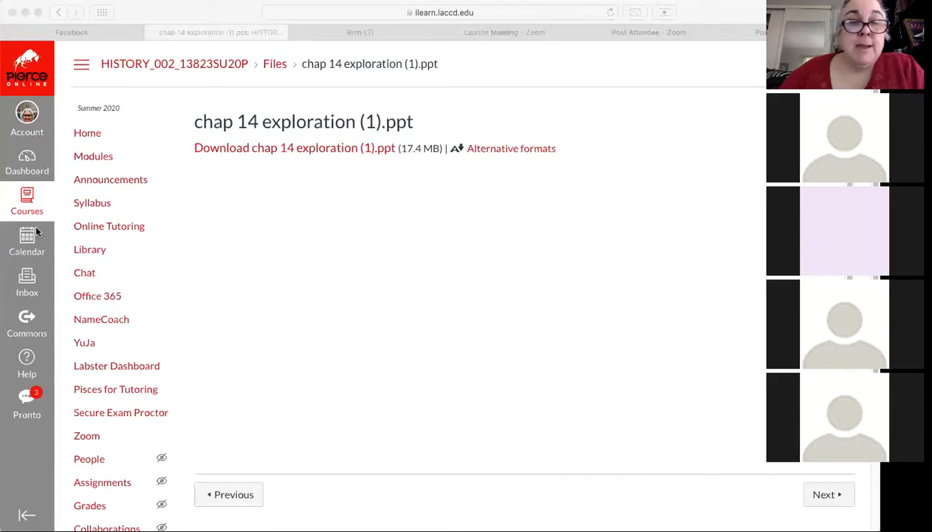
{"action": "mouse_move", "coordinate": [384, 239]}
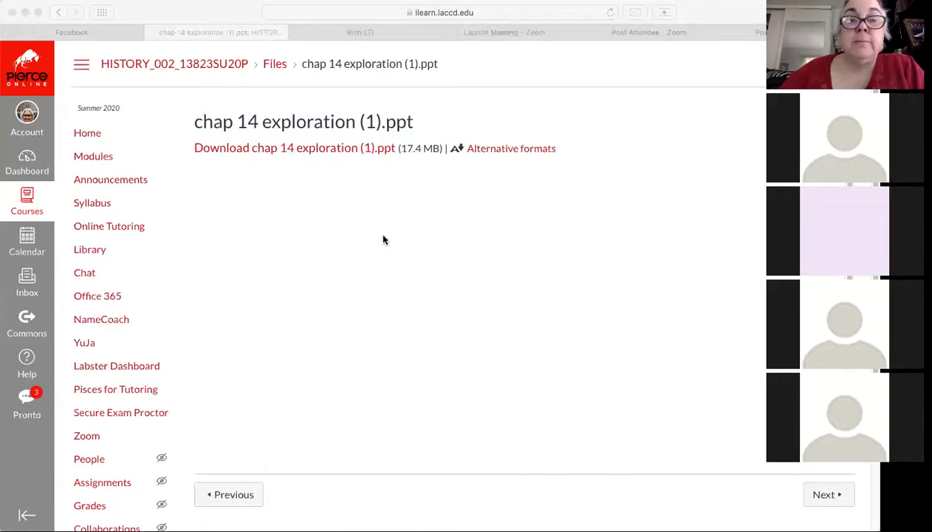
{"action": "mouse_move", "coordinate": [402, 295]}
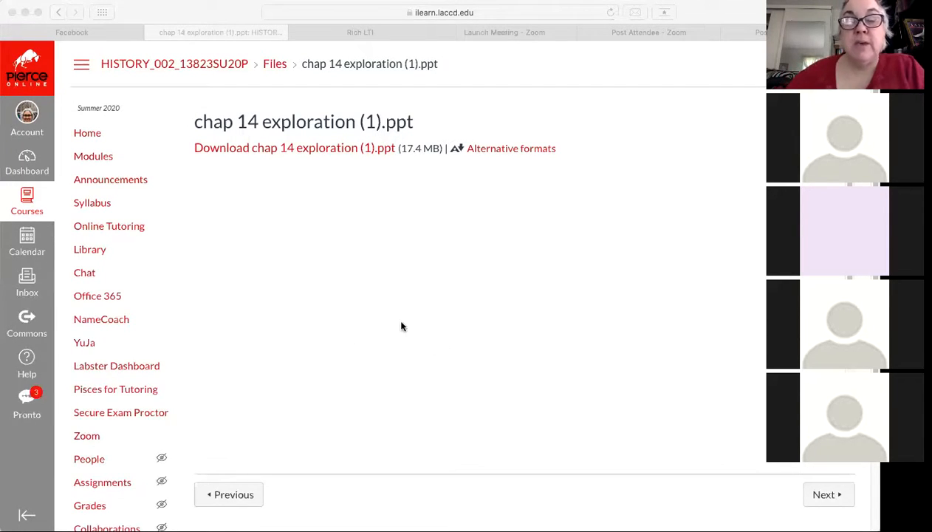
{"action": "mouse_move", "coordinate": [414, 358]}
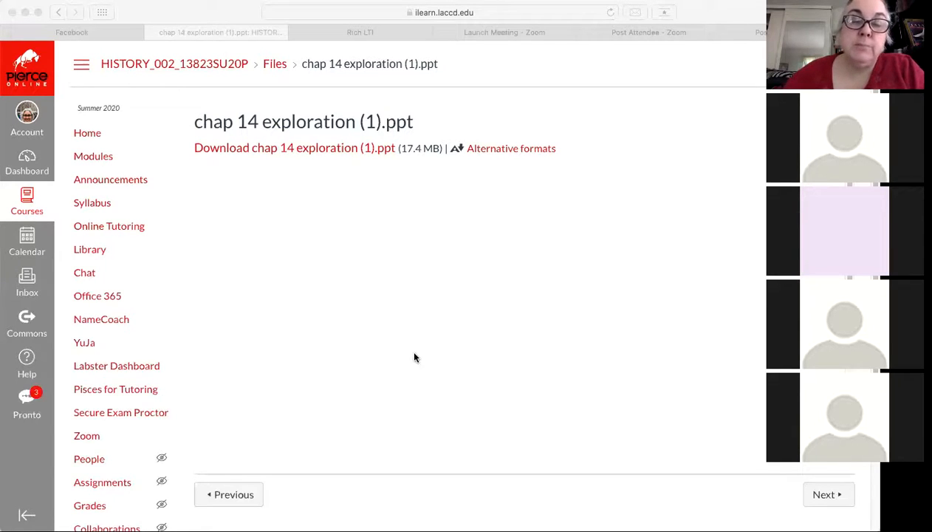
{"action": "mouse_move", "coordinate": [372, 372]}
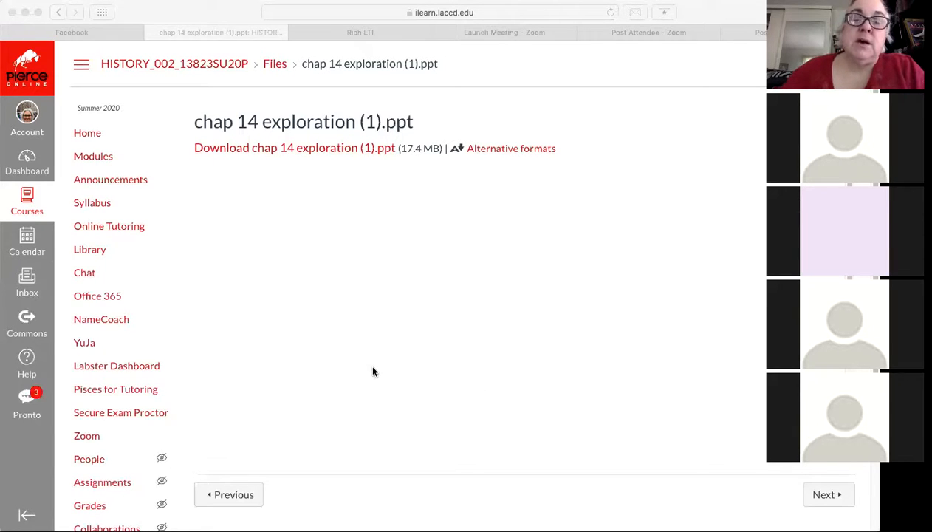
{"action": "mouse_move", "coordinate": [370, 384]}
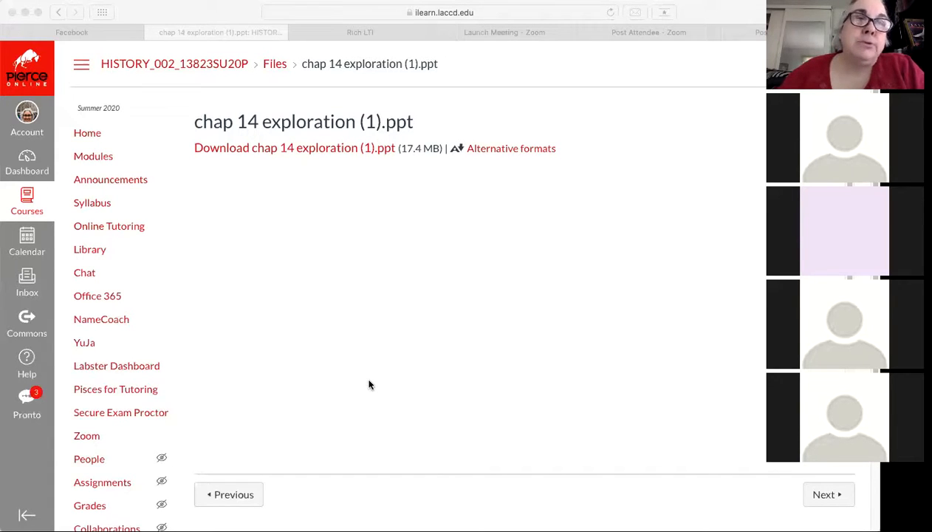
{"action": "mouse_move", "coordinate": [452, 392]}
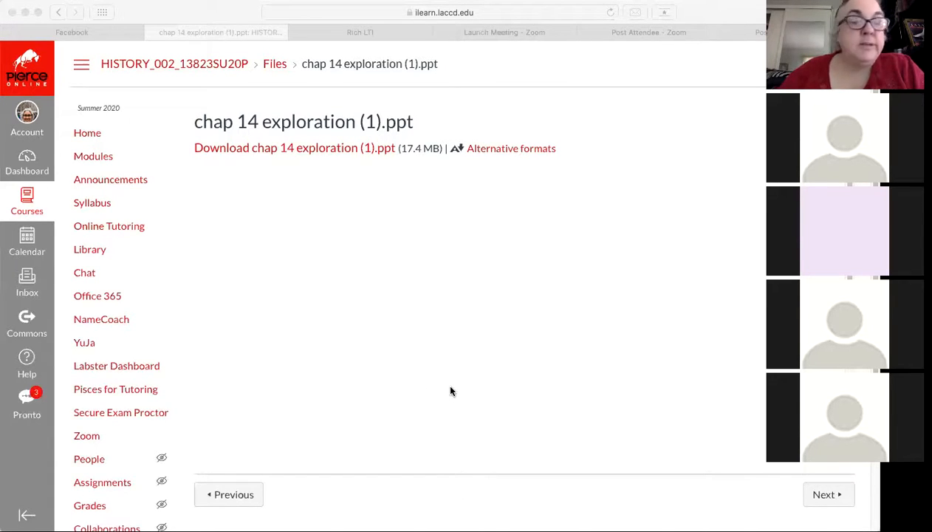
{"action": "mouse_move", "coordinate": [443, 389]}
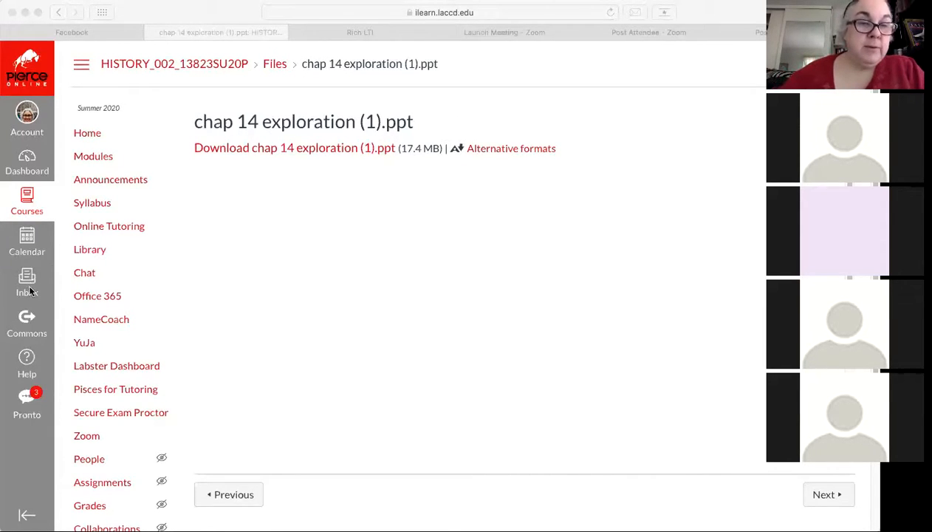
{"action": "mouse_move", "coordinate": [33, 319]}
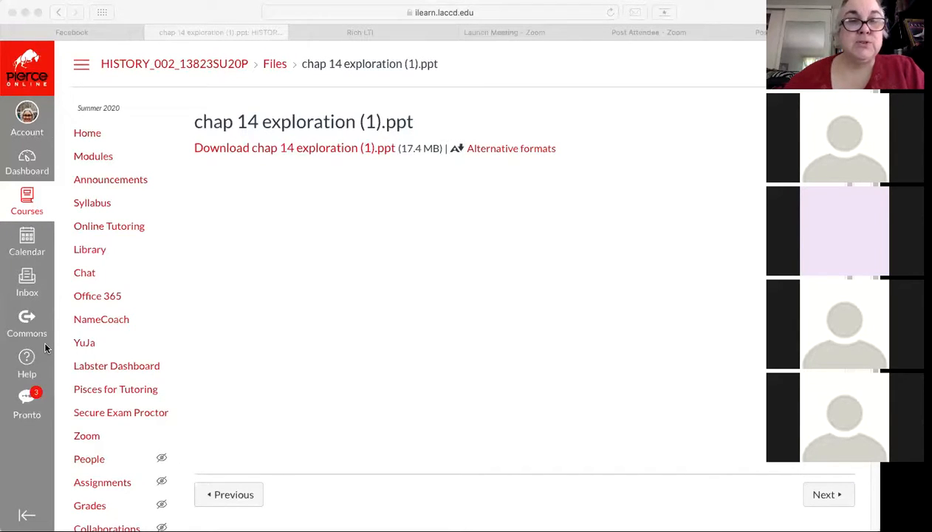
{"action": "mouse_move", "coordinate": [277, 303]}
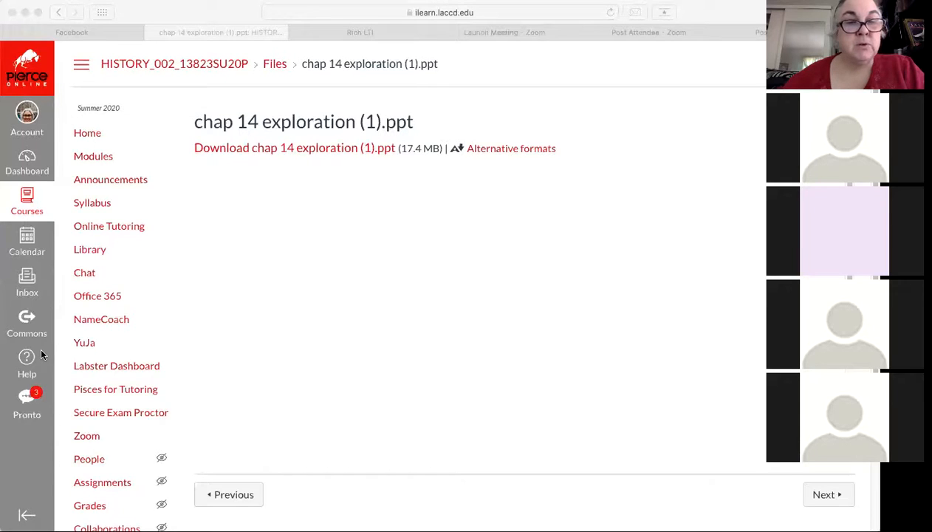
{"action": "mouse_move", "coordinate": [251, 304]}
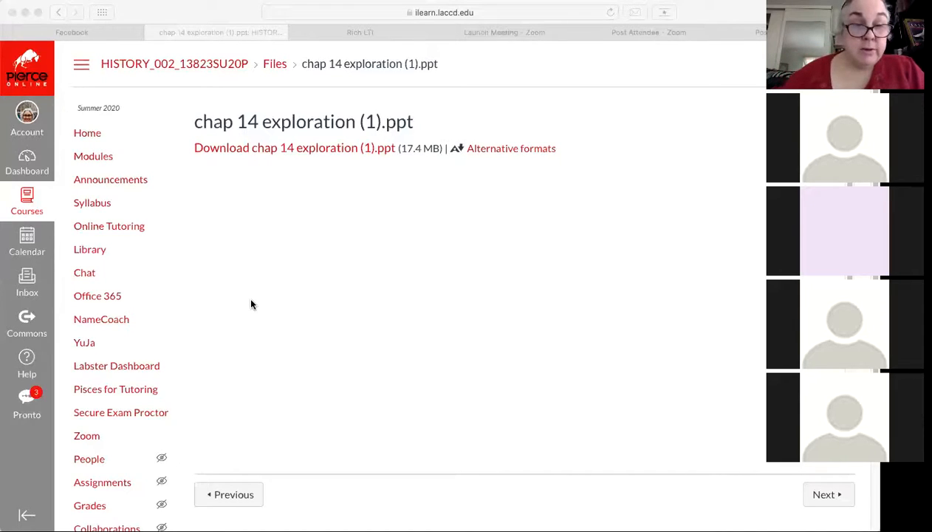
{"action": "mouse_move", "coordinate": [86, 356]}
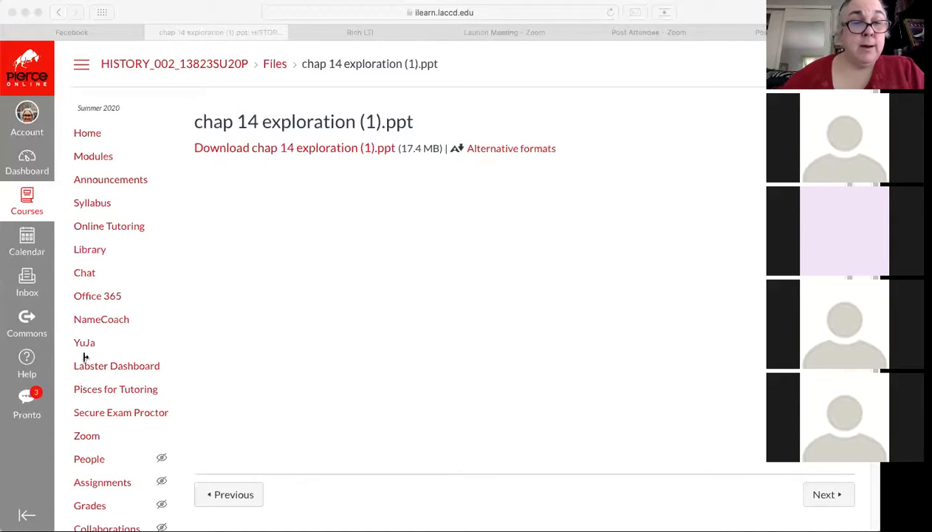
{"action": "mouse_move", "coordinate": [71, 203]}
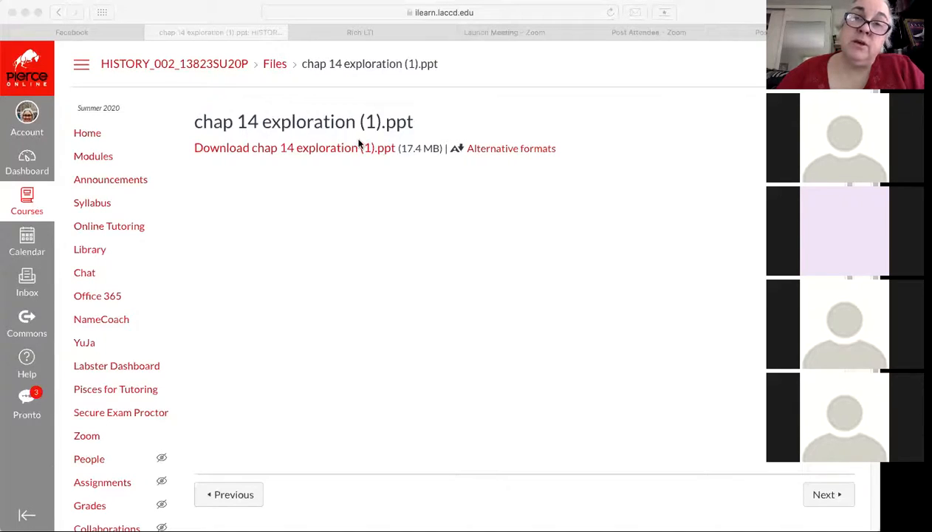
{"action": "mouse_move", "coordinate": [228, 216]}
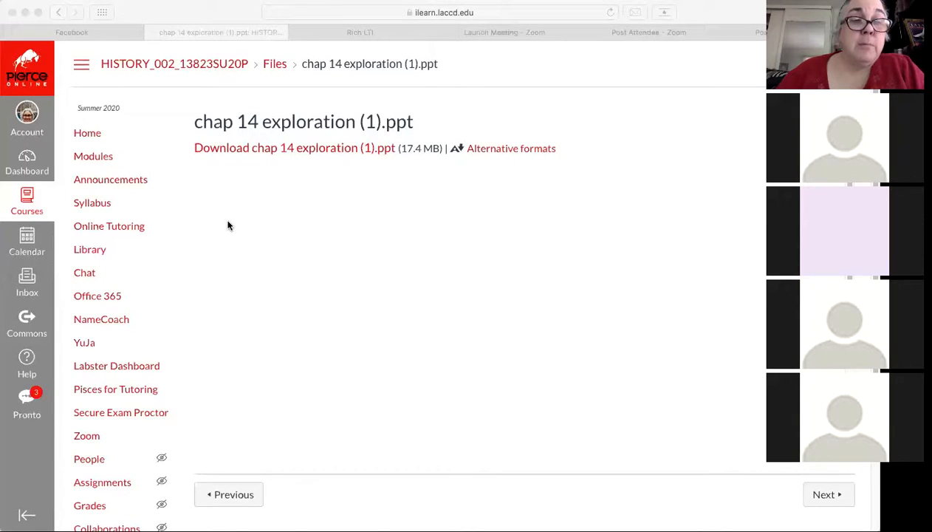
{"action": "mouse_move", "coordinate": [151, 209]}
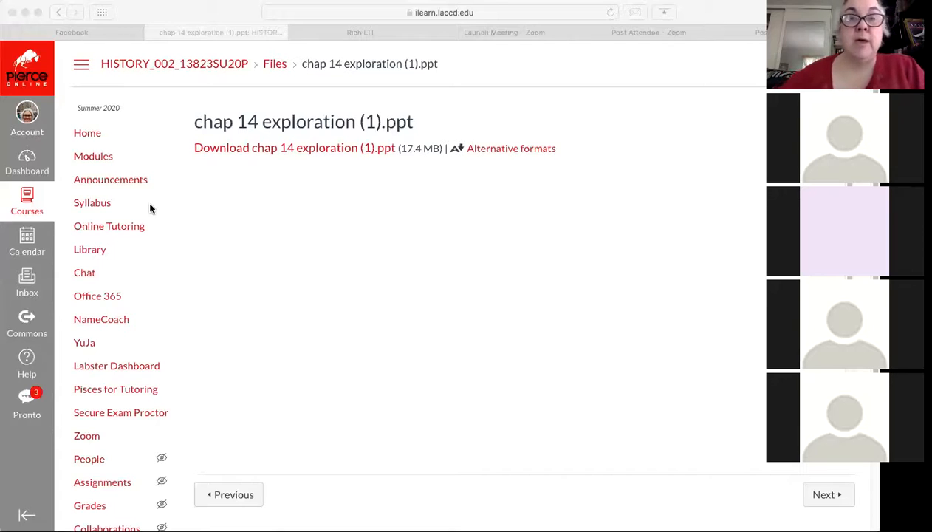
{"action": "mouse_move", "coordinate": [144, 210]}
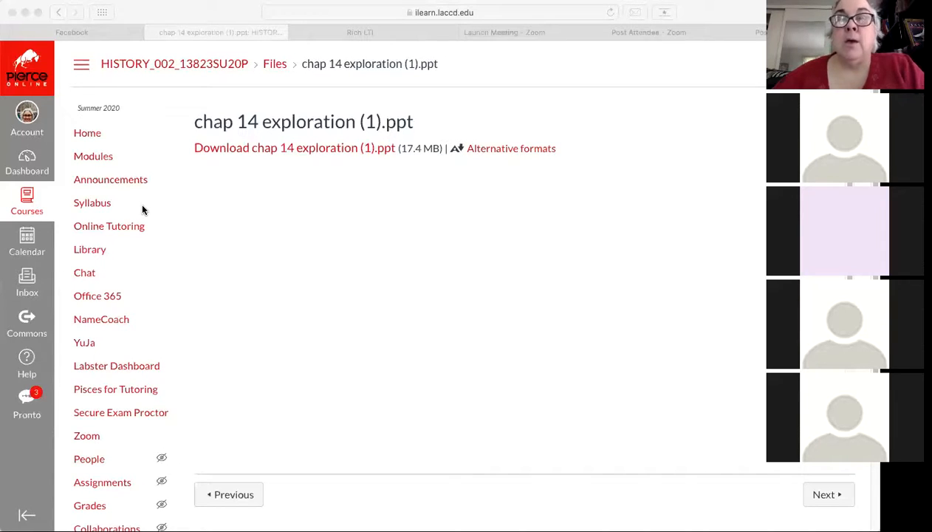
{"action": "mouse_move", "coordinate": [467, 43]}
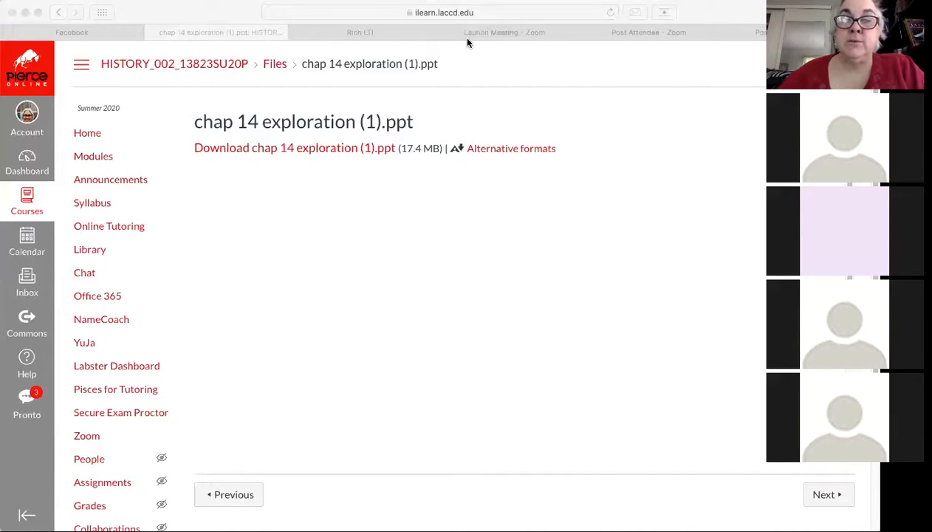